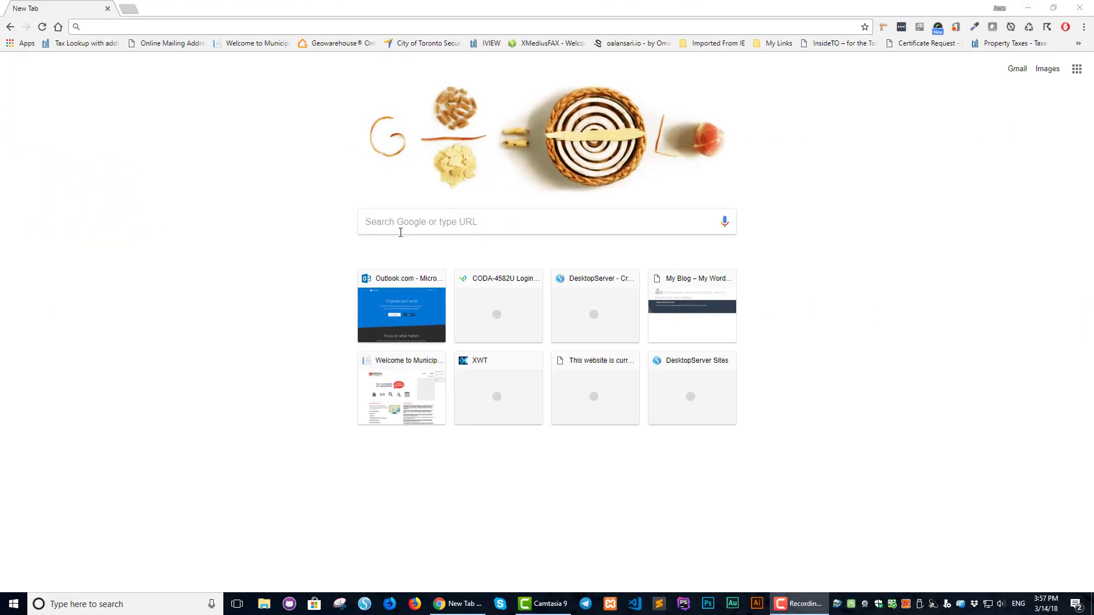
- Search the web for 'local by flywheel' and open the local.getflywheel.com result
type("local by flywheel")
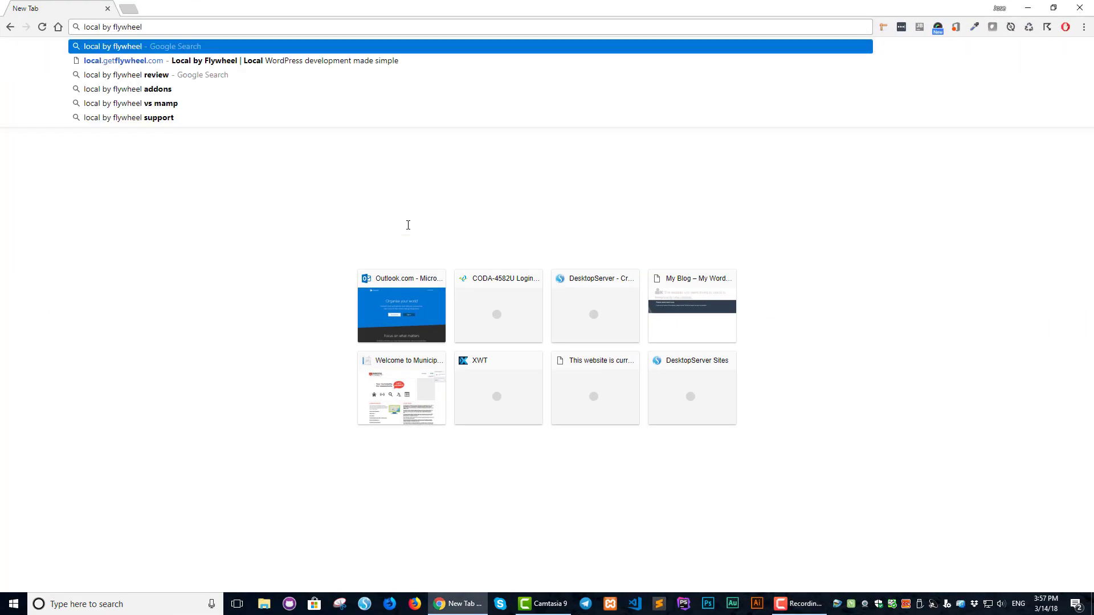
key("Return")
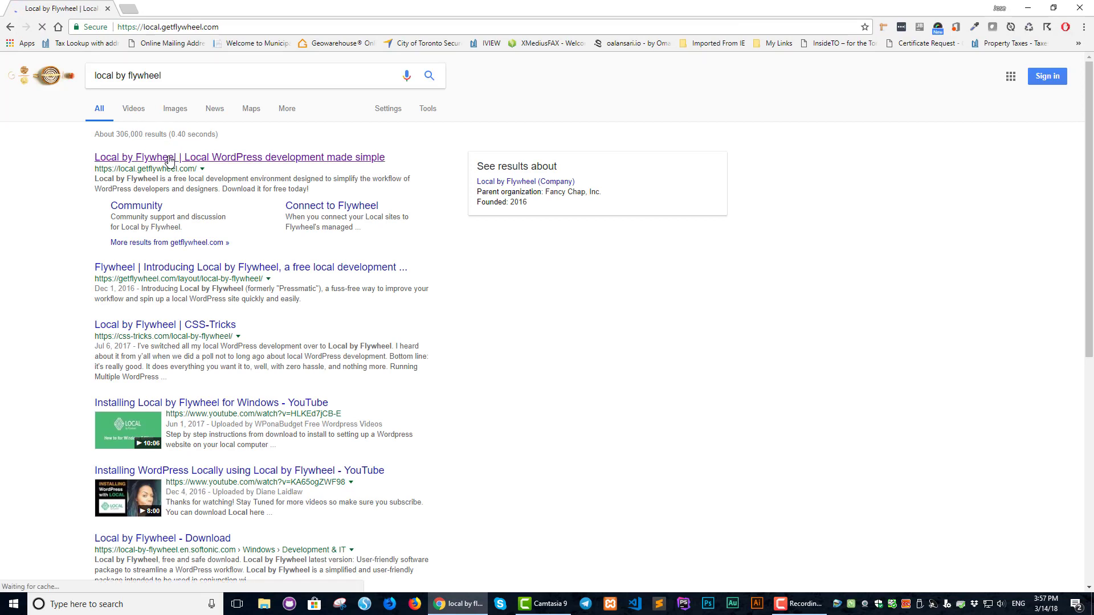
left_click(238, 157)
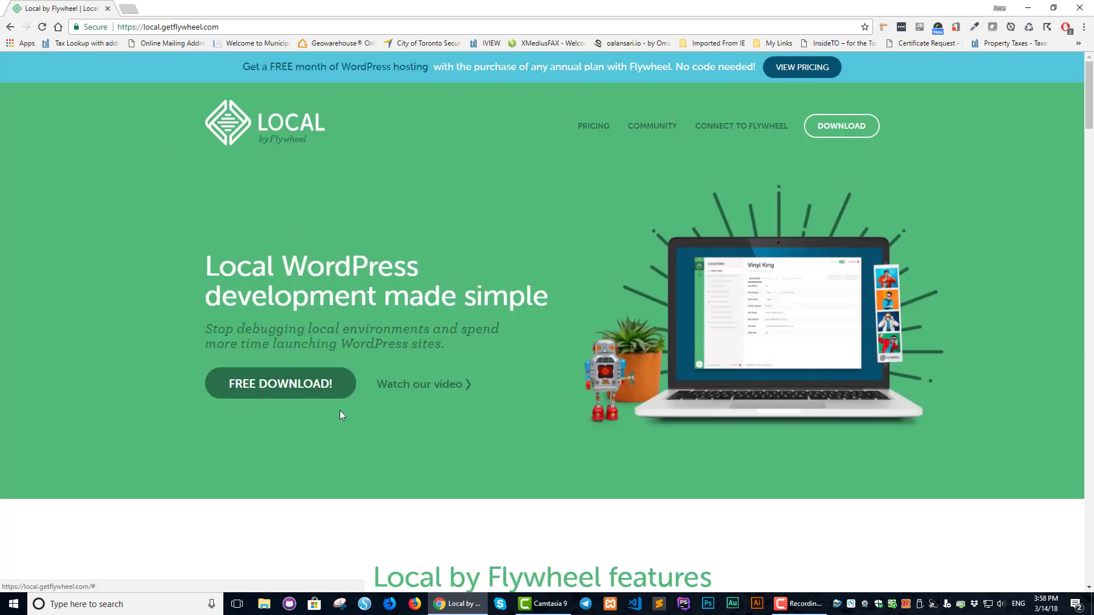
mouse_move(318, 389)
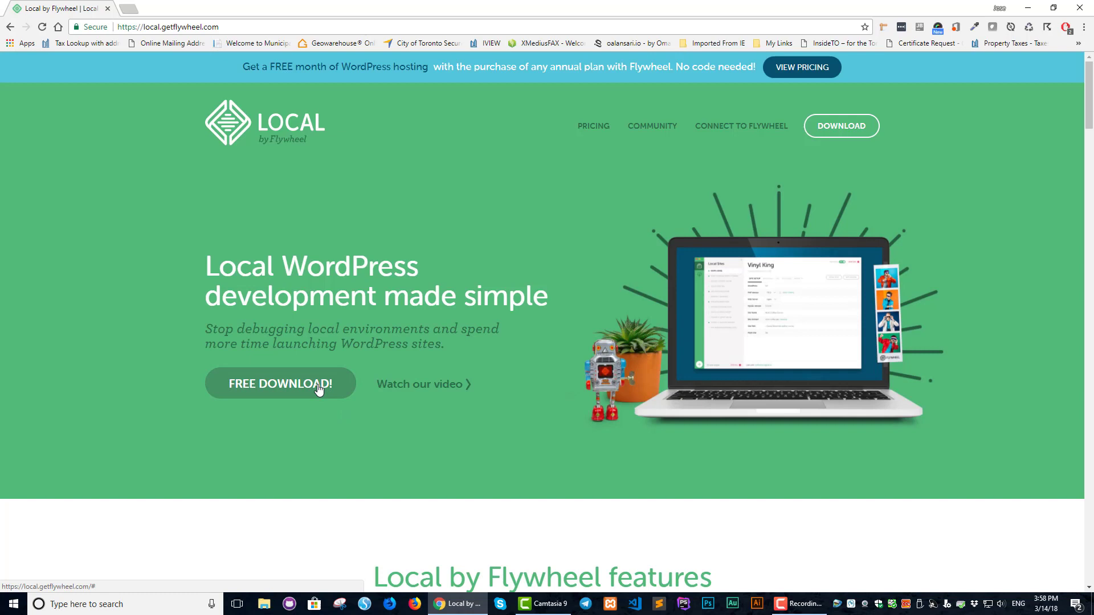
- Request the free Windows download and enter the name Joe Bob
left_click(280, 383)
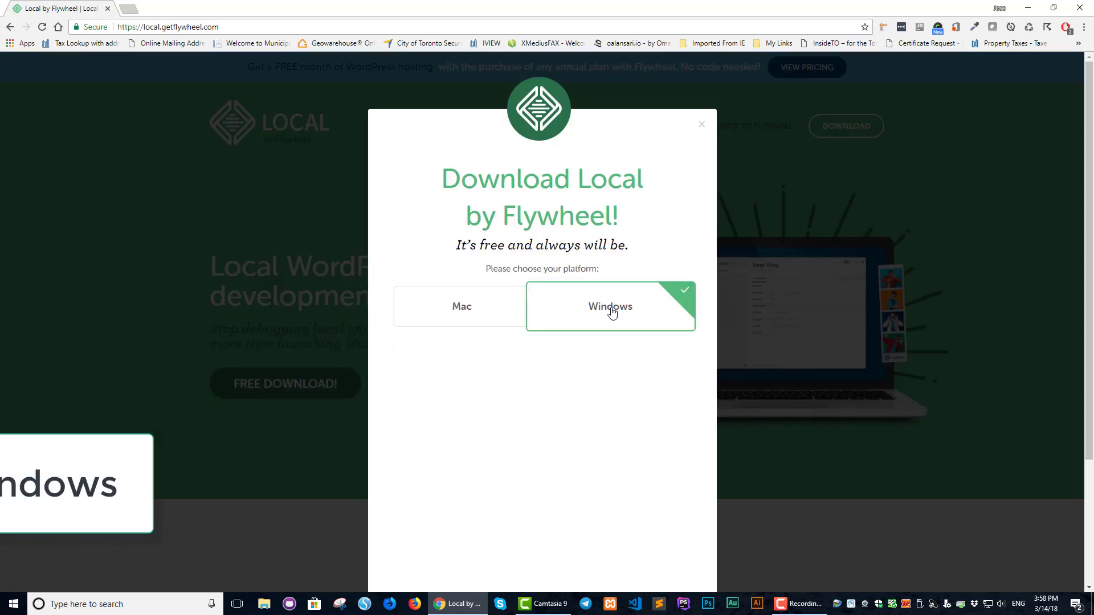
left_click(609, 306)
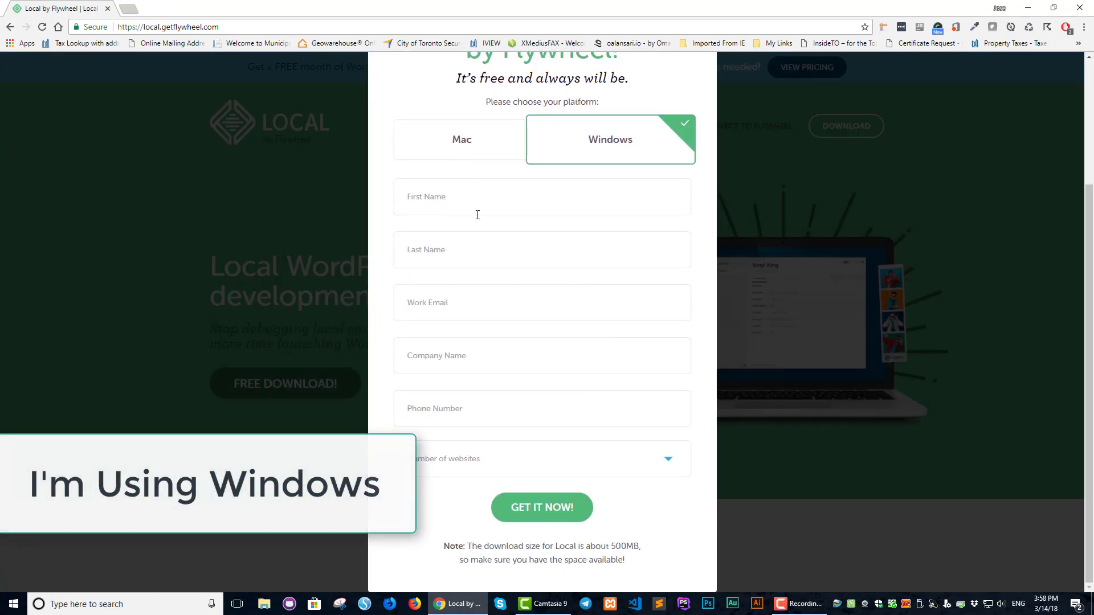
left_click(541, 196)
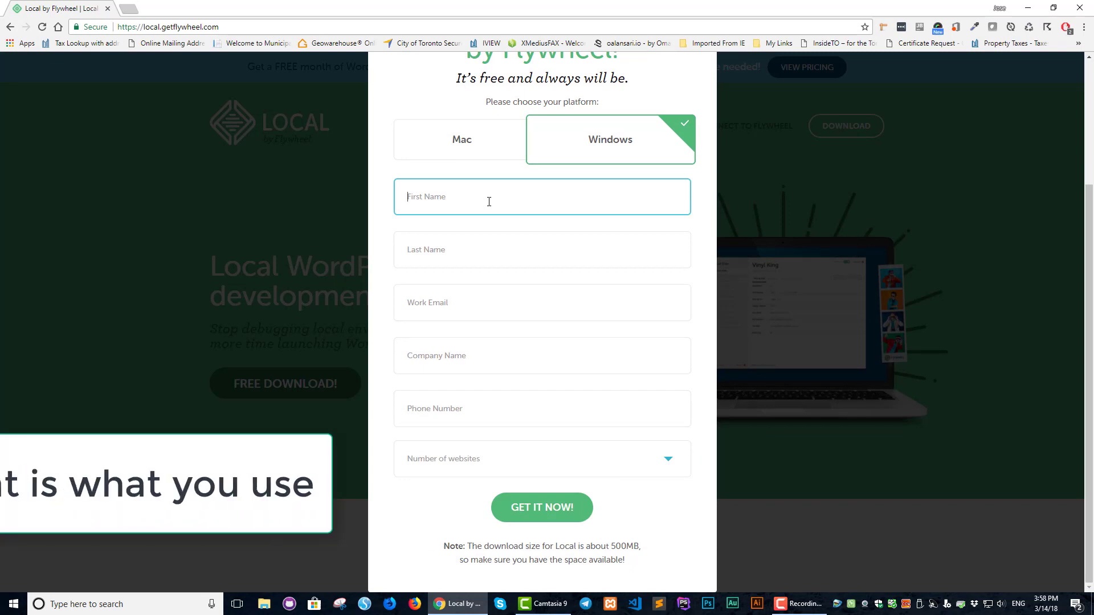
type("Joe")
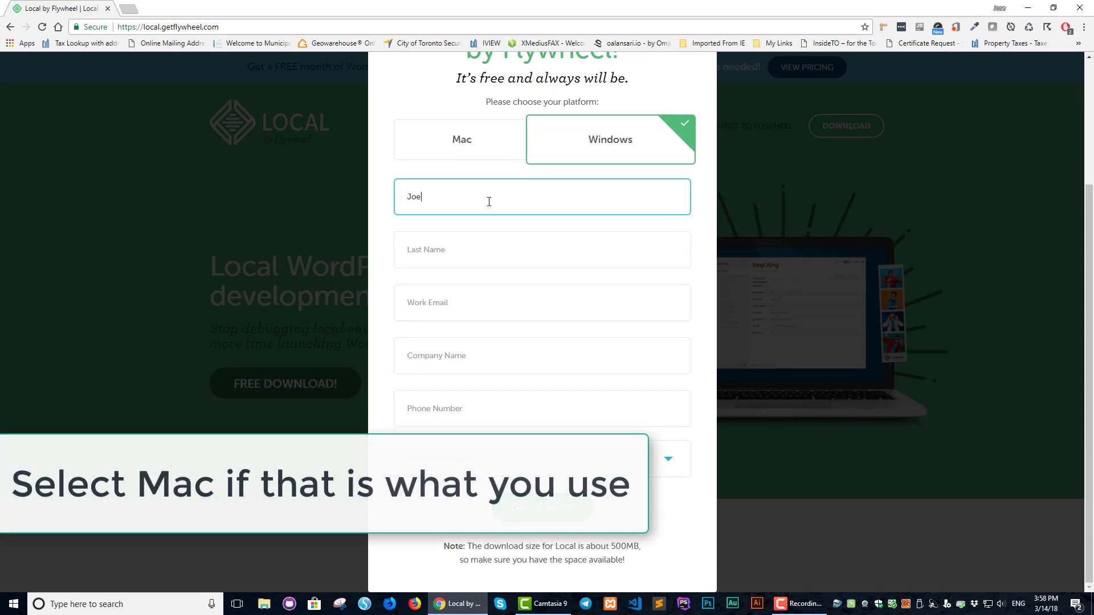
left_click(542, 249)
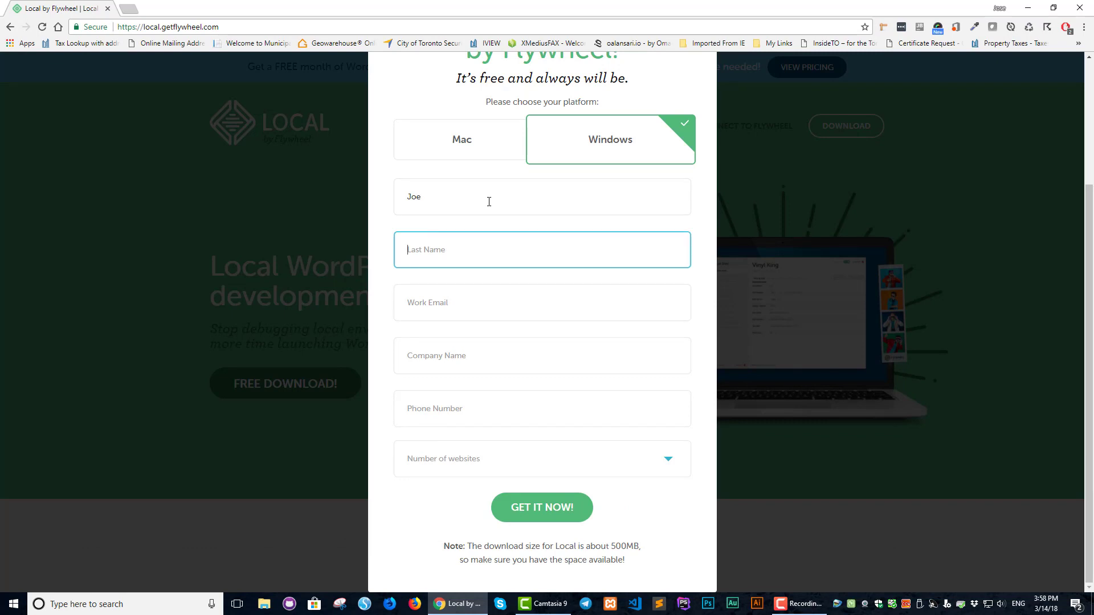
type("Bob")
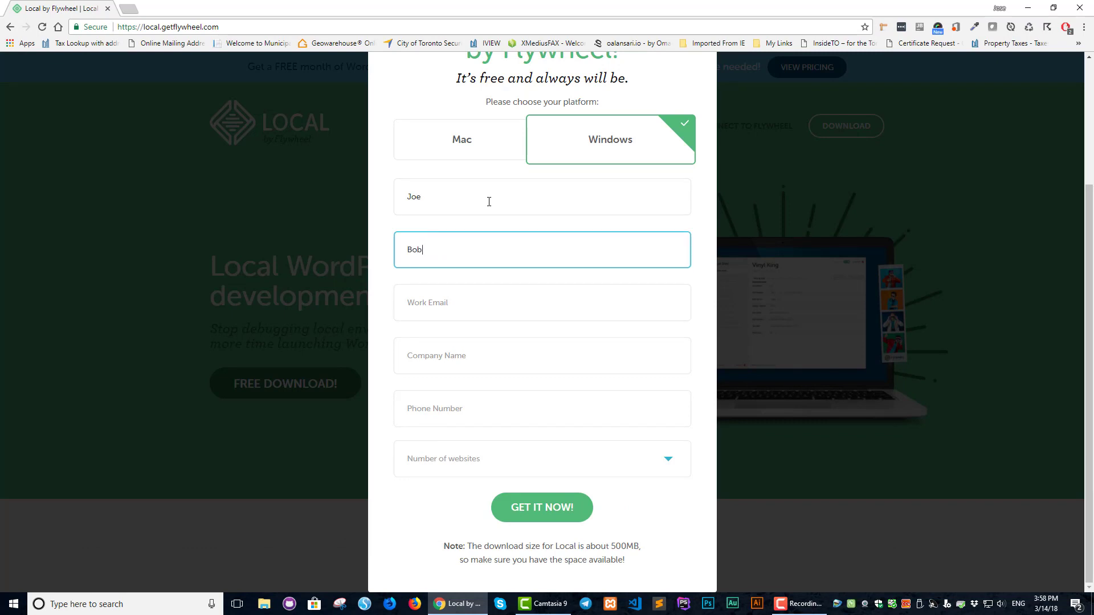
- Add the email, choose 2-10 websites, submit, and save the installer to Downloads
left_click(541, 302)
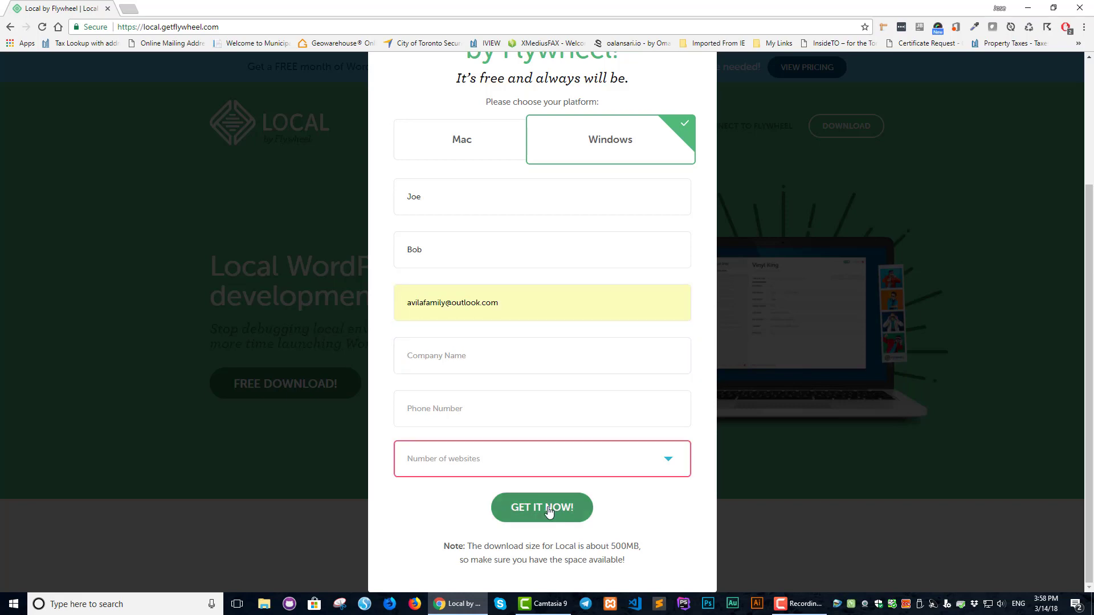
left_click(540, 459)
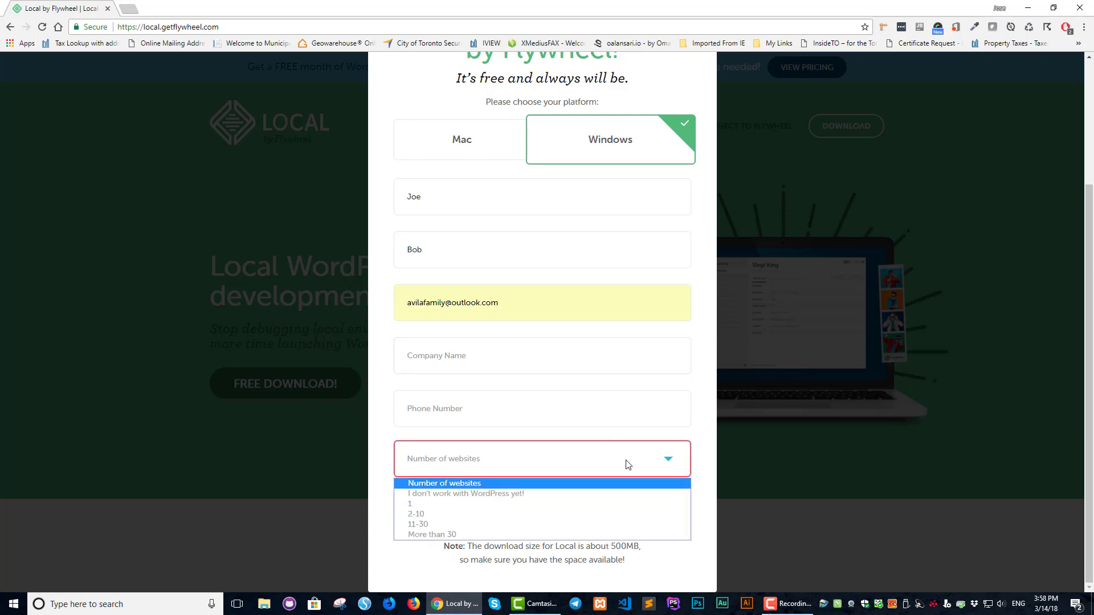
left_click(416, 514)
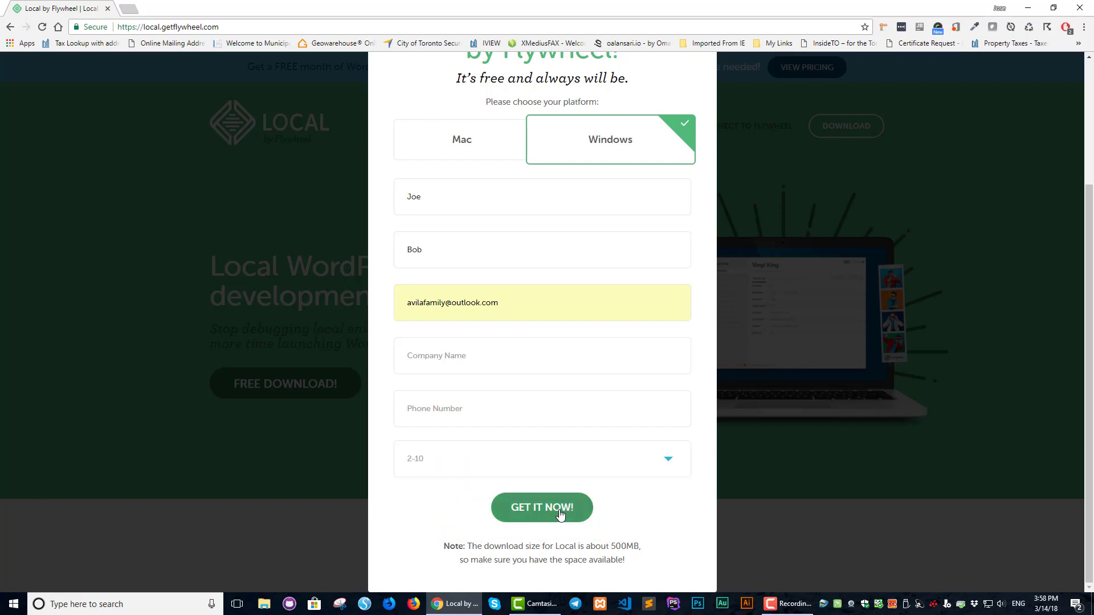
left_click(542, 507)
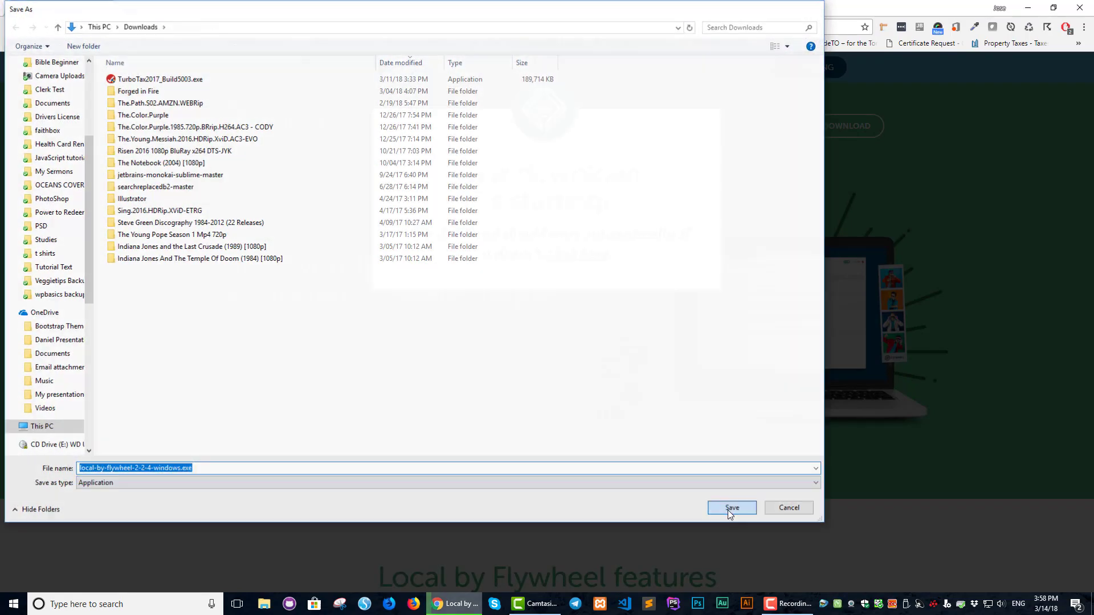
left_click(730, 508)
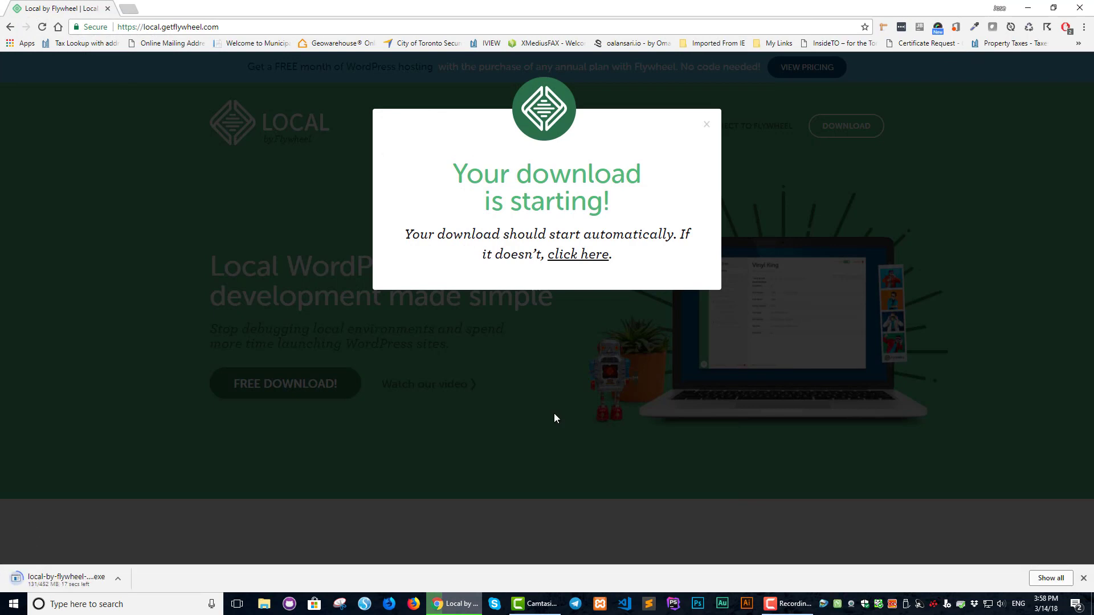
mouse_move(381, 478)
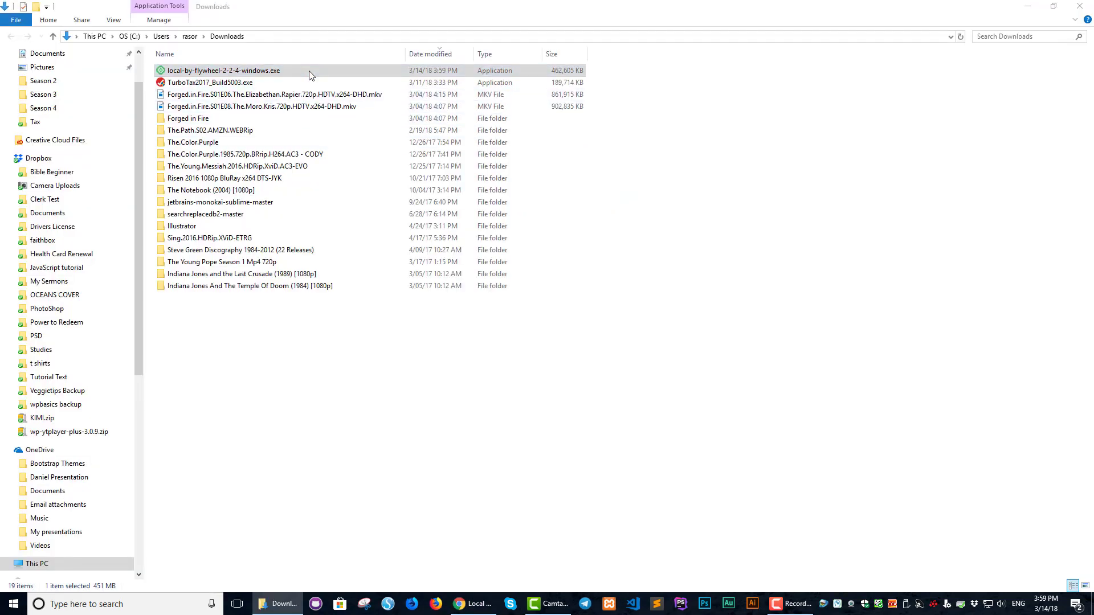
mouse_move(534, 303)
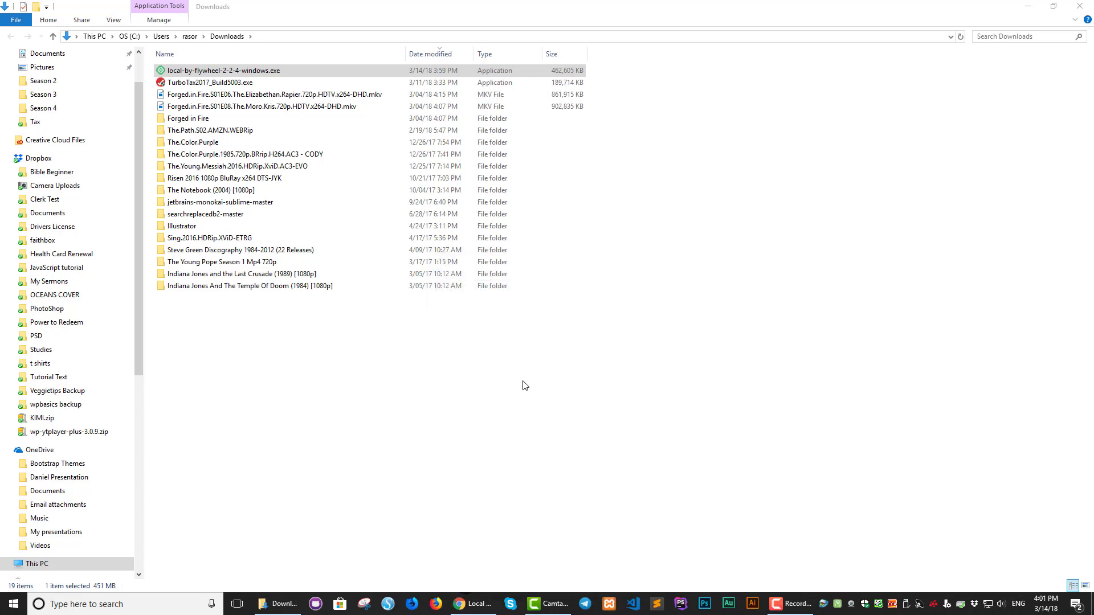
- Run local-by-flywheel-2-2-4-windows.exe from the Downloads folder
double_click(223, 69)
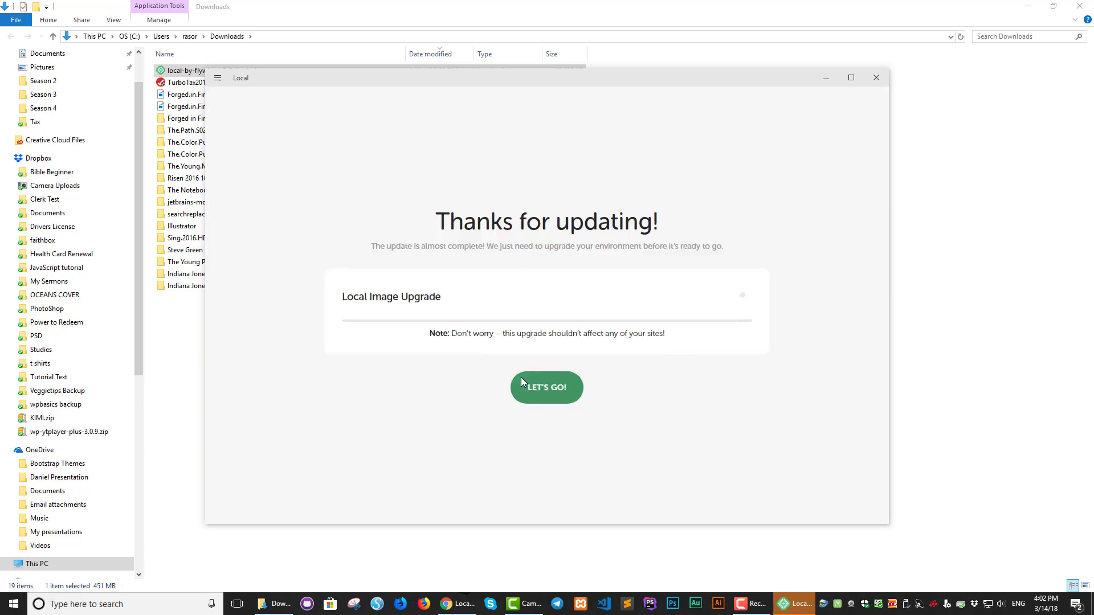
mouse_move(594, 433)
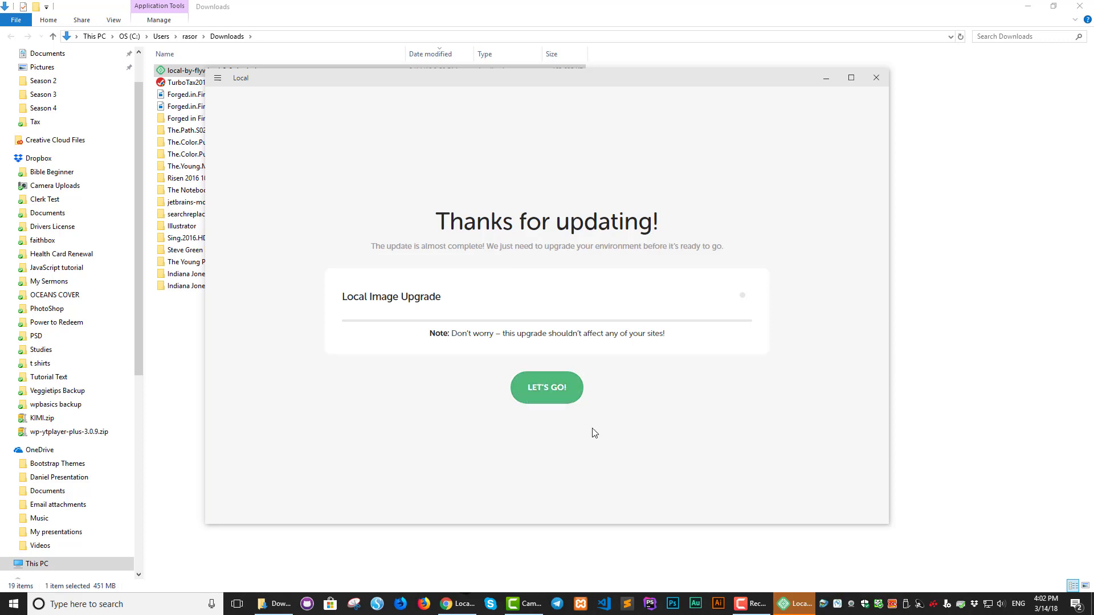
mouse_move(547, 402)
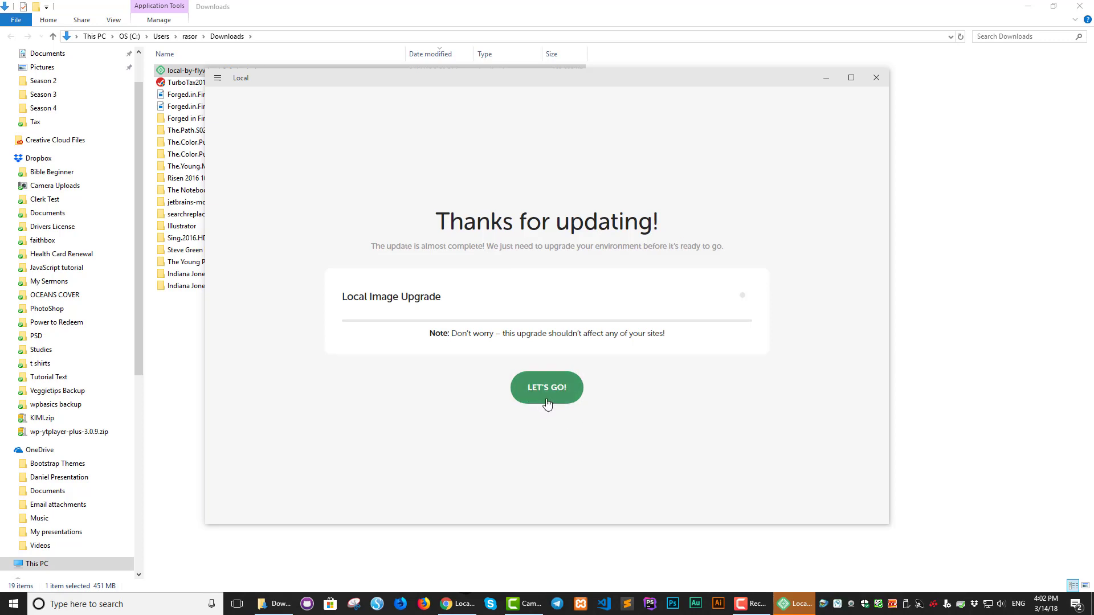
- Confirm LET'S GO! to upgrade Local's environment and reach the Local Sites list
left_click(546, 388)
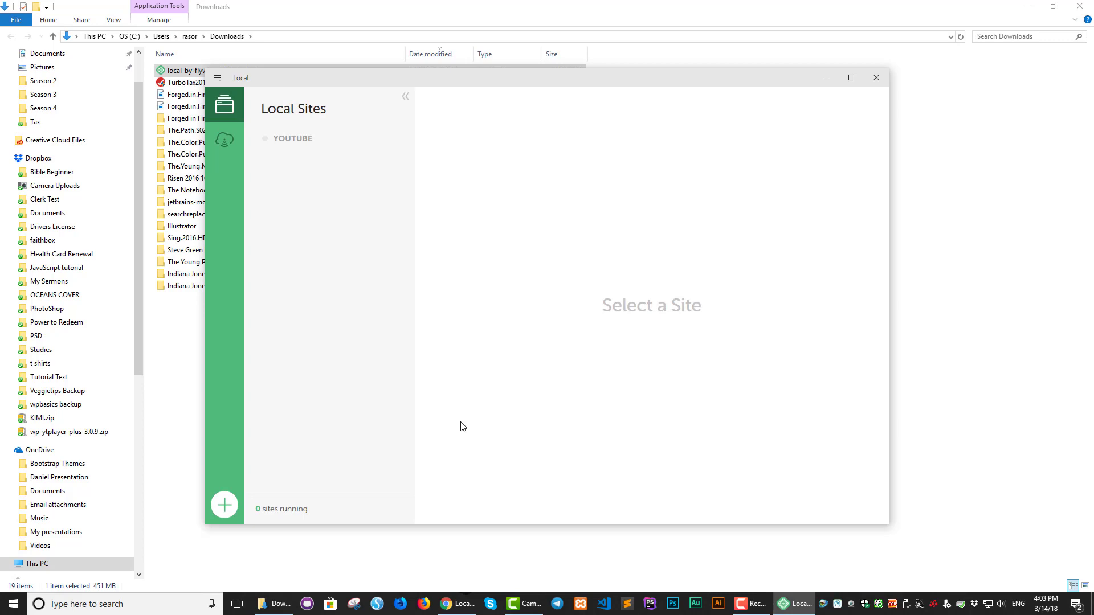
mouse_move(294, 146)
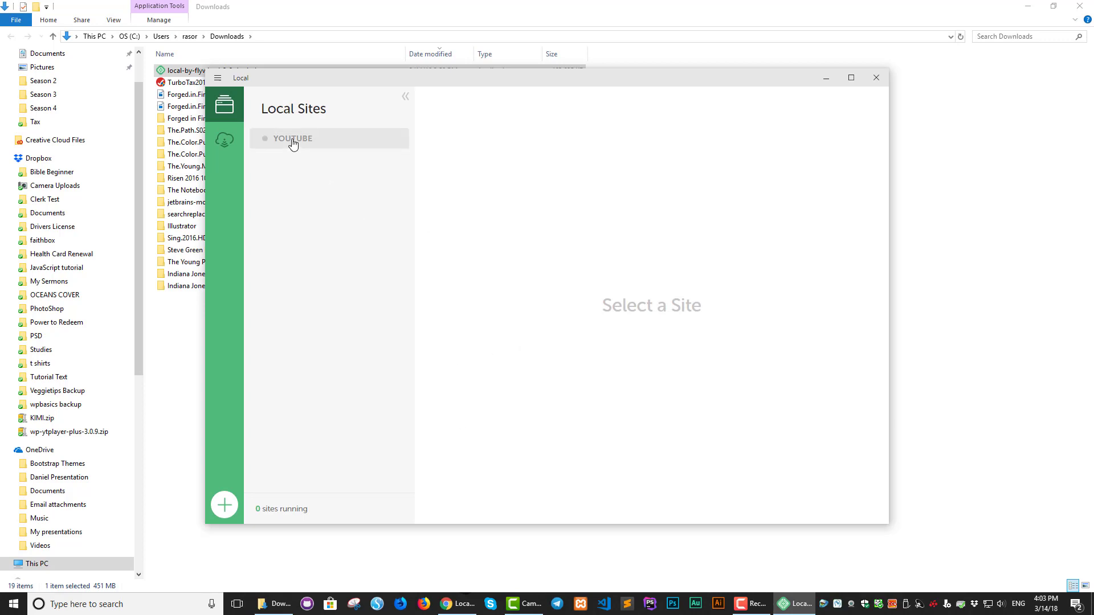
- Name the new site faithbox, check its faithbox.local domain in Advanced Options, and continue
left_click(217, 77)
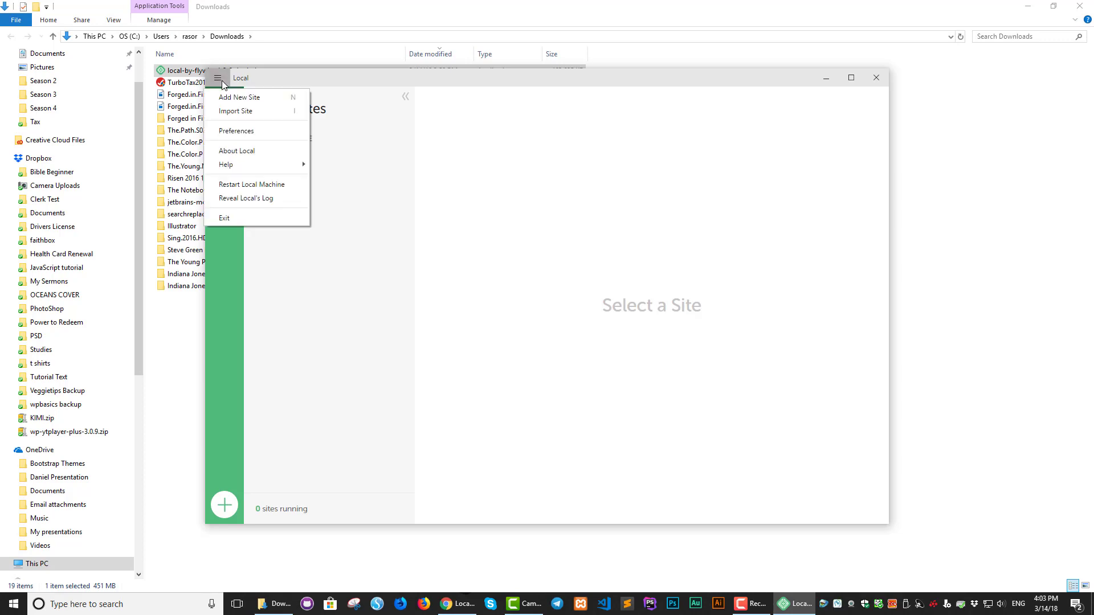
mouse_move(236, 130)
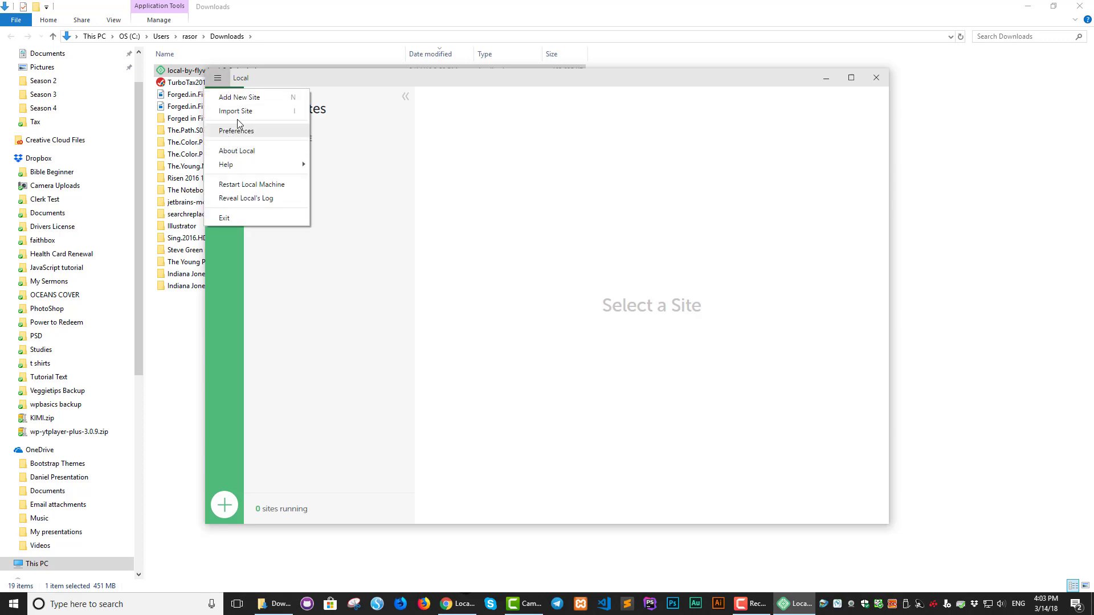
left_click(239, 98)
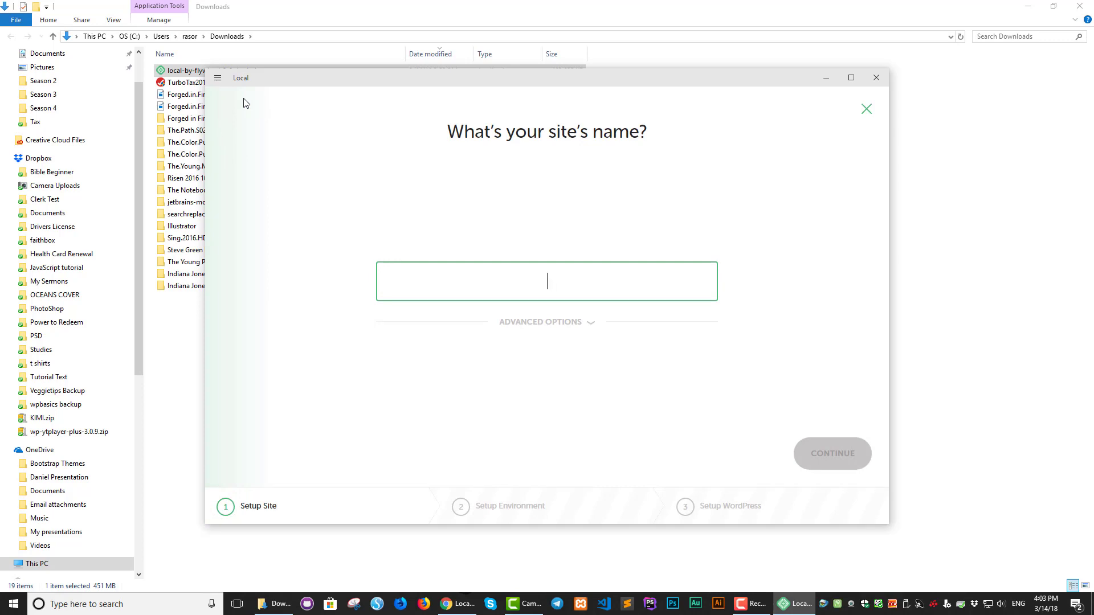
type("fait")
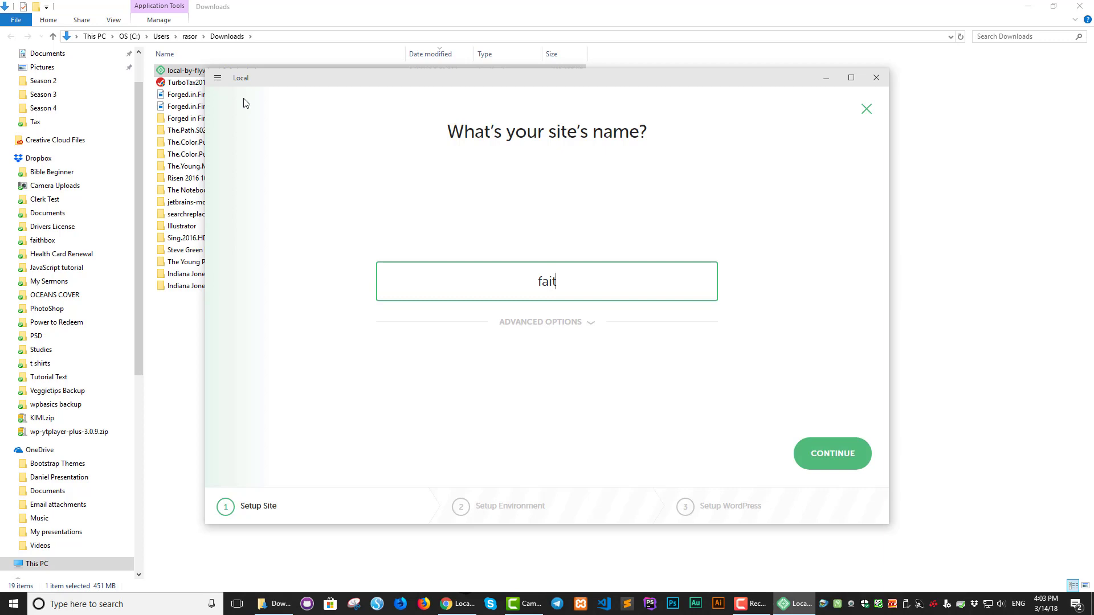
type("hbox")
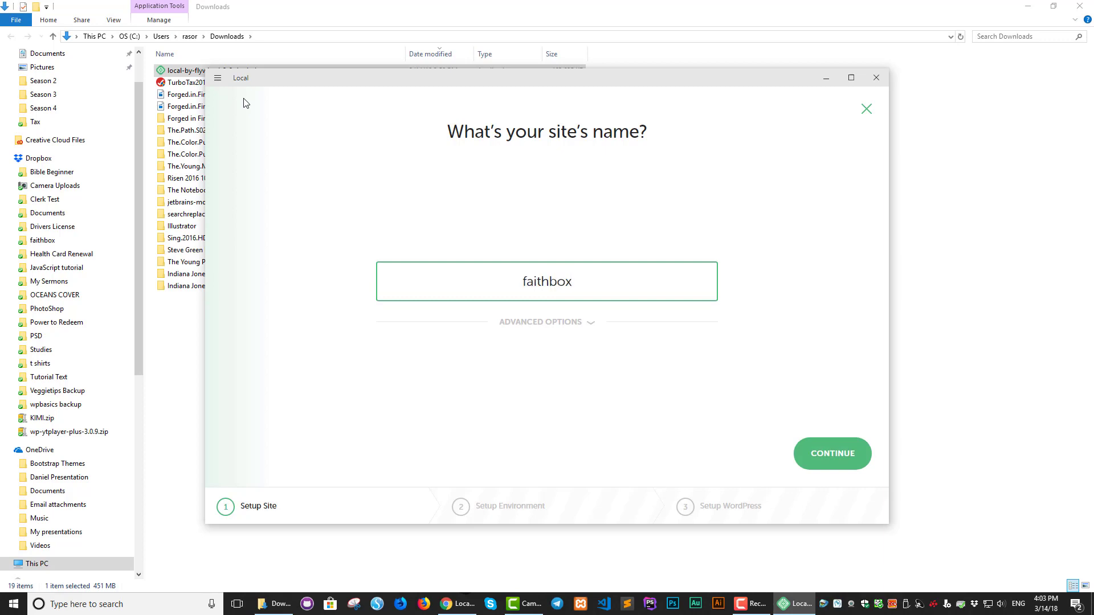
mouse_move(594, 332)
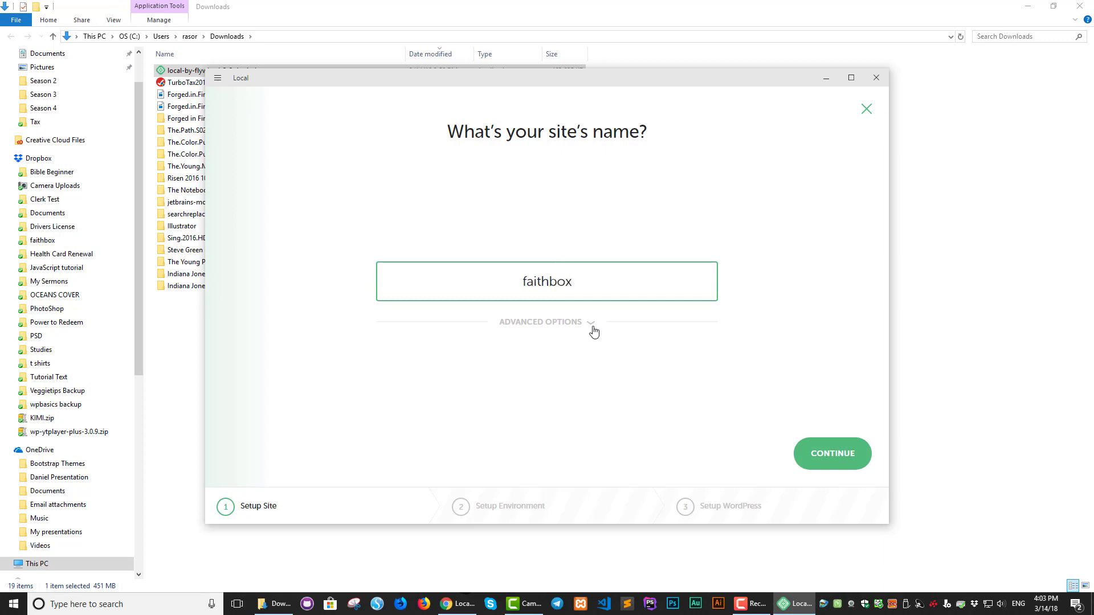
left_click(541, 323)
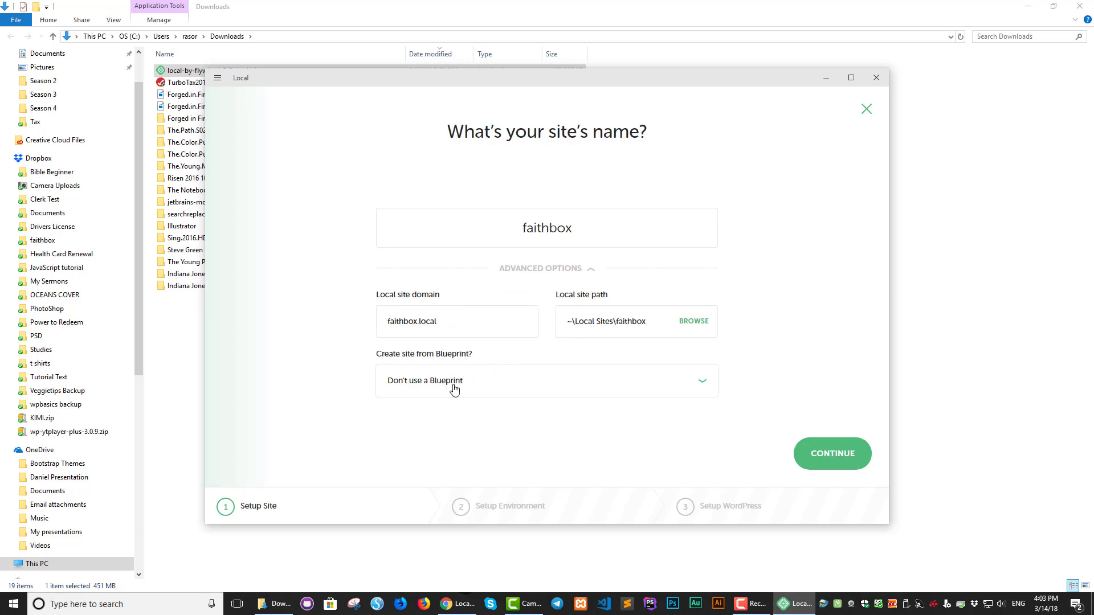
mouse_move(786, 429)
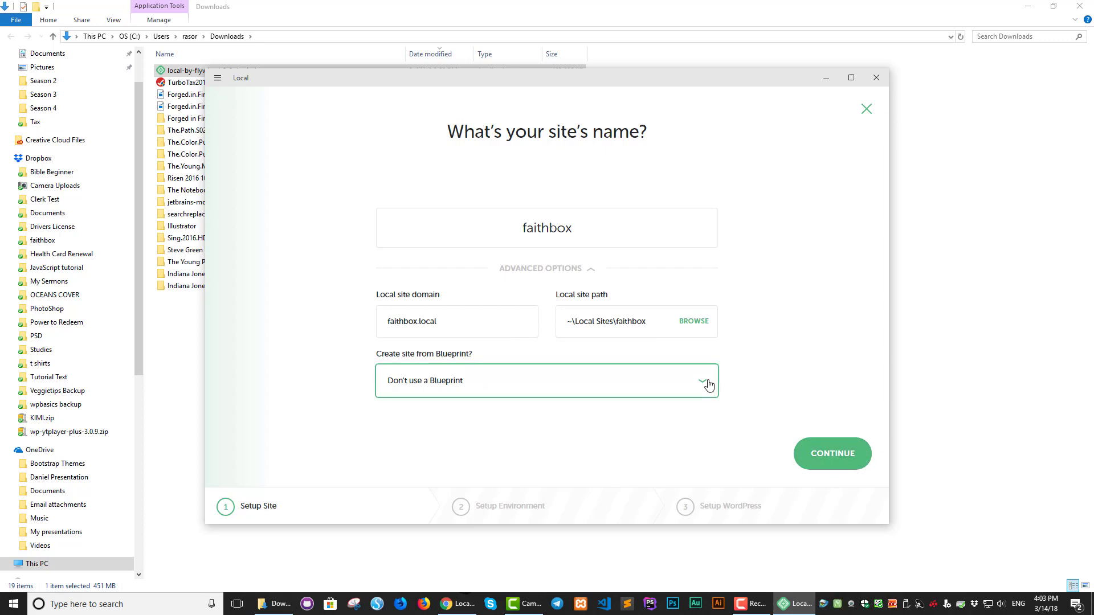
mouse_move(808, 438)
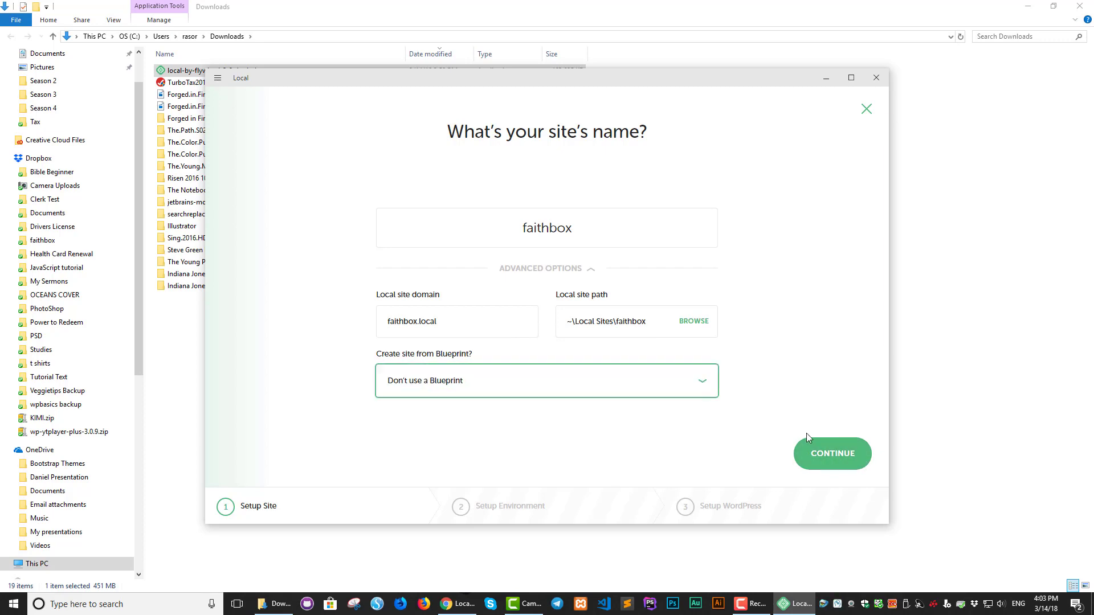
left_click(832, 453)
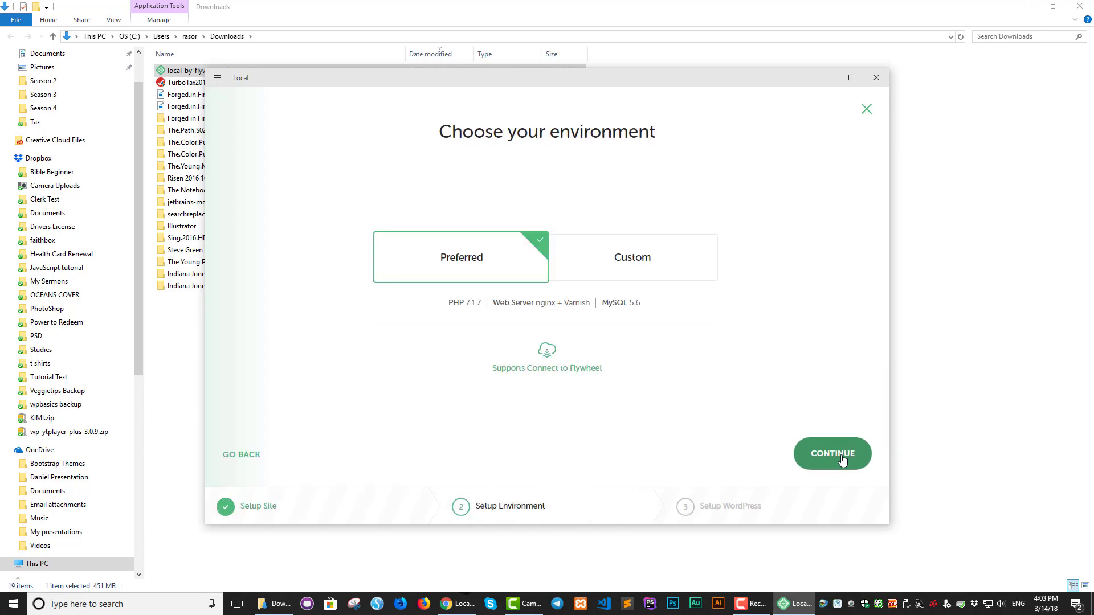
mouse_move(744, 454)
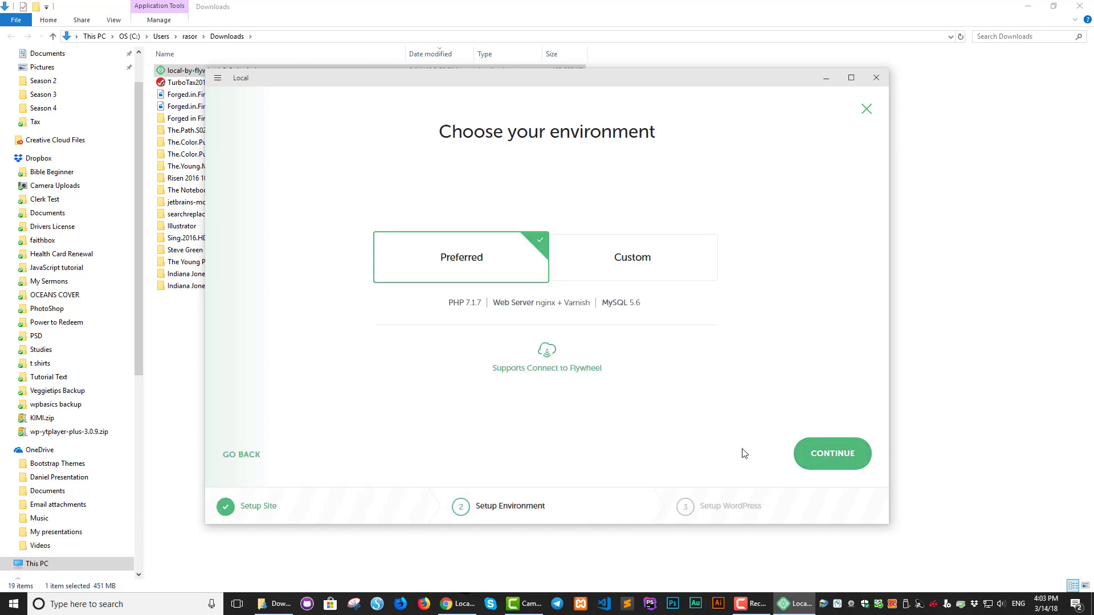
mouse_move(832, 459)
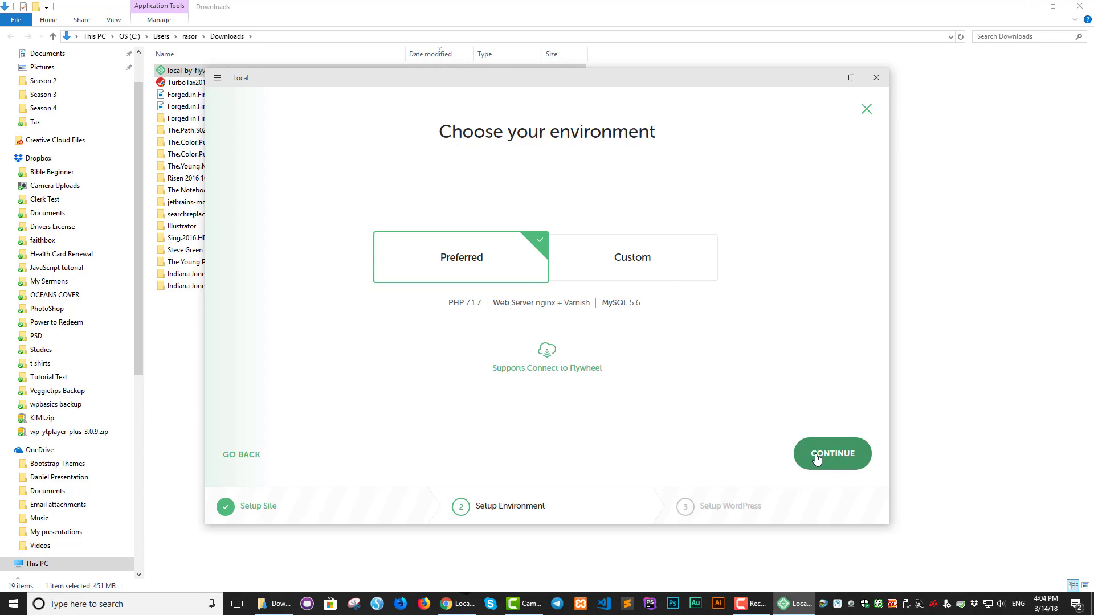
- Keep the Preferred environment, add the site with username root, and dismiss the update notice
left_click(831, 454)
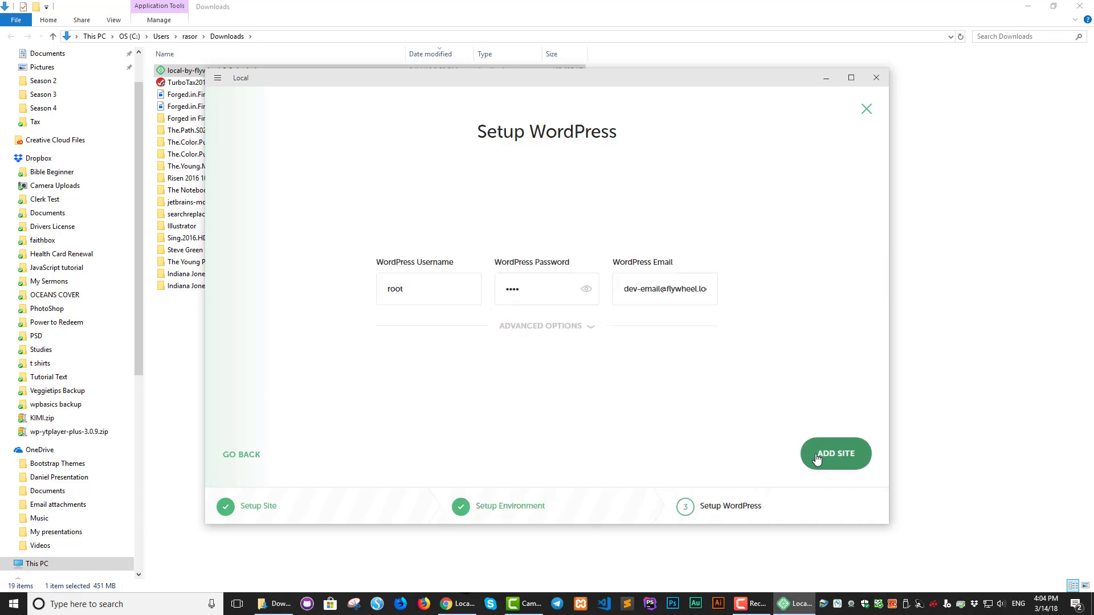
mouse_move(595, 291)
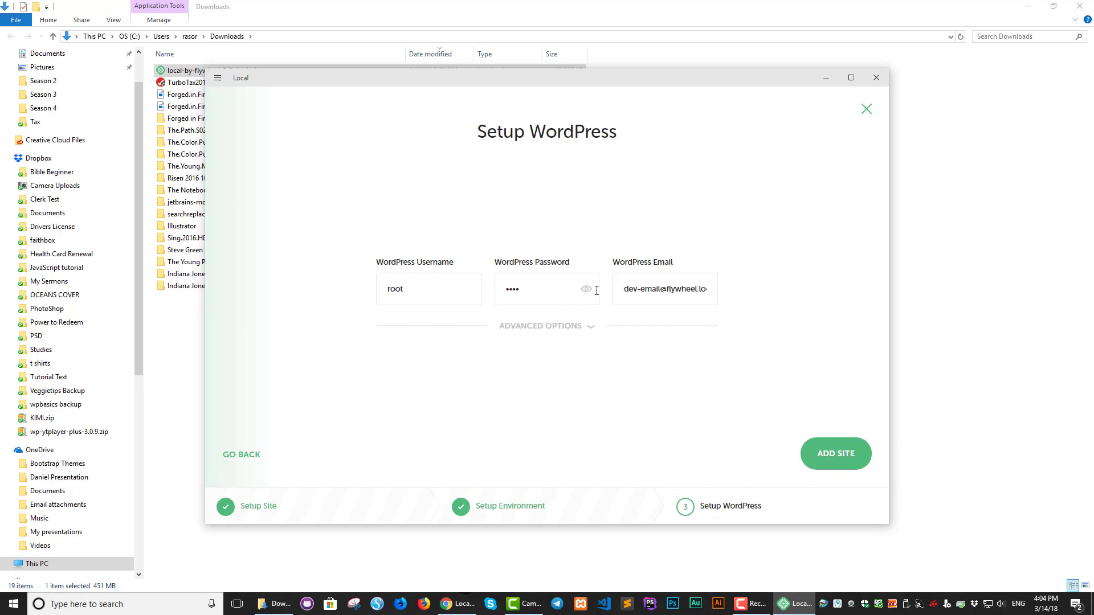
mouse_move(878, 488)
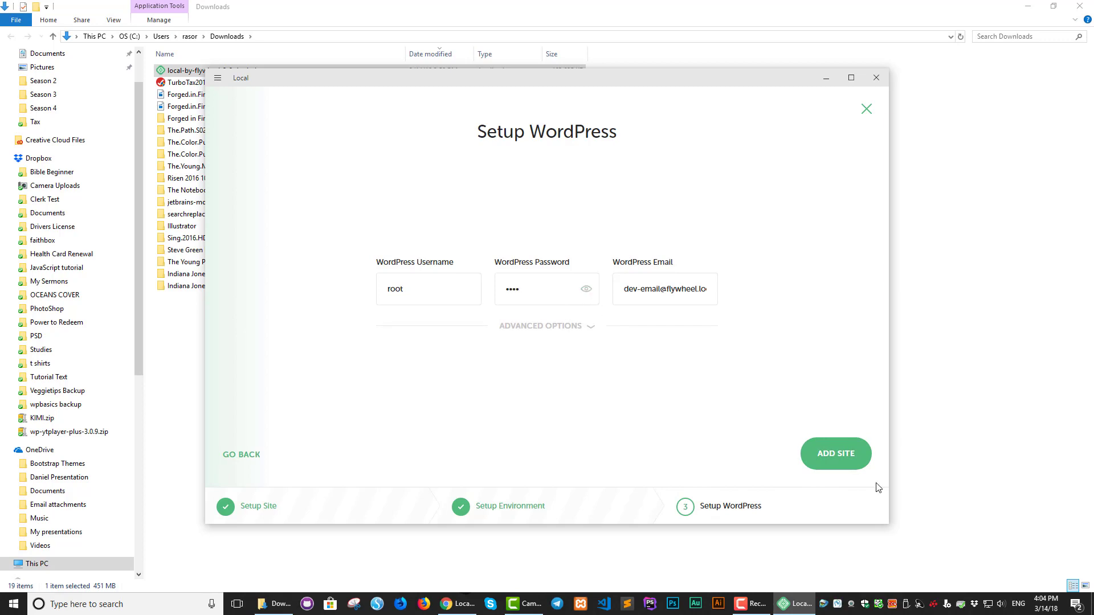
mouse_move(842, 461)
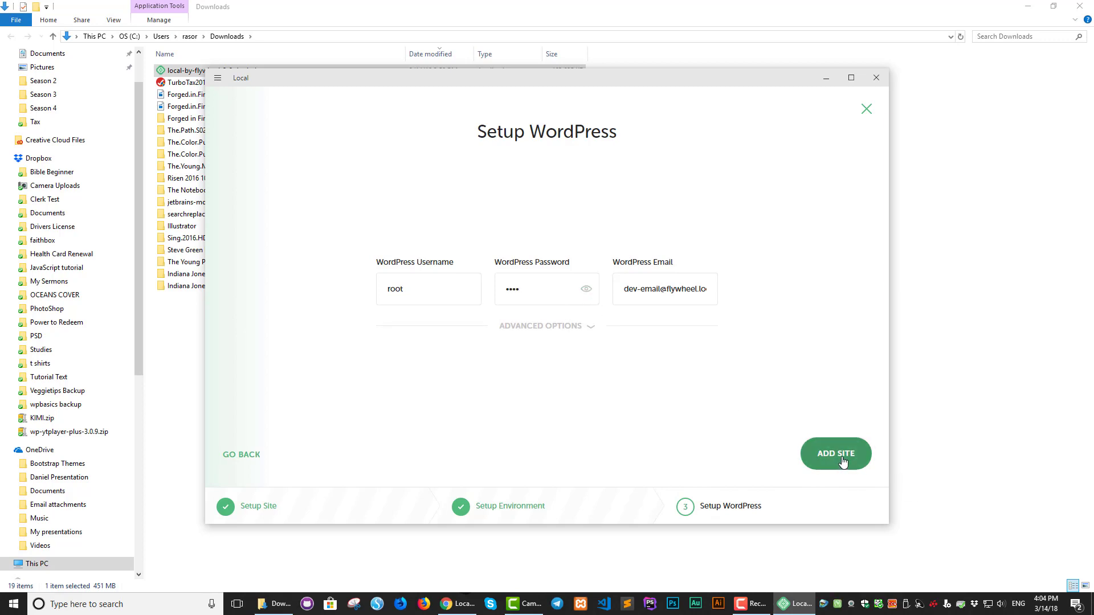
left_click(835, 454)
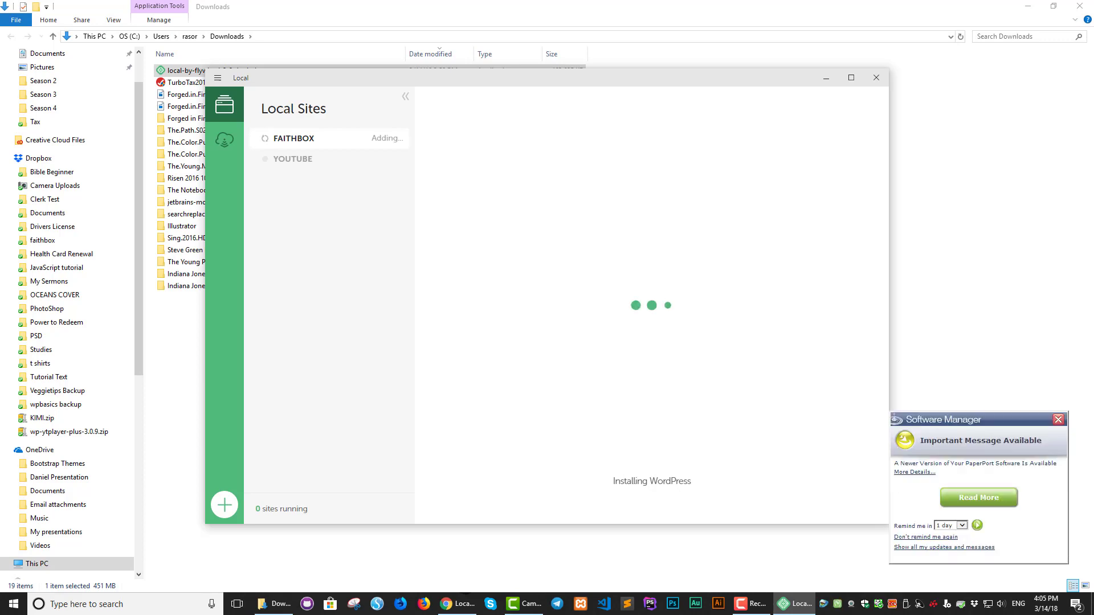
left_click(1057, 419)
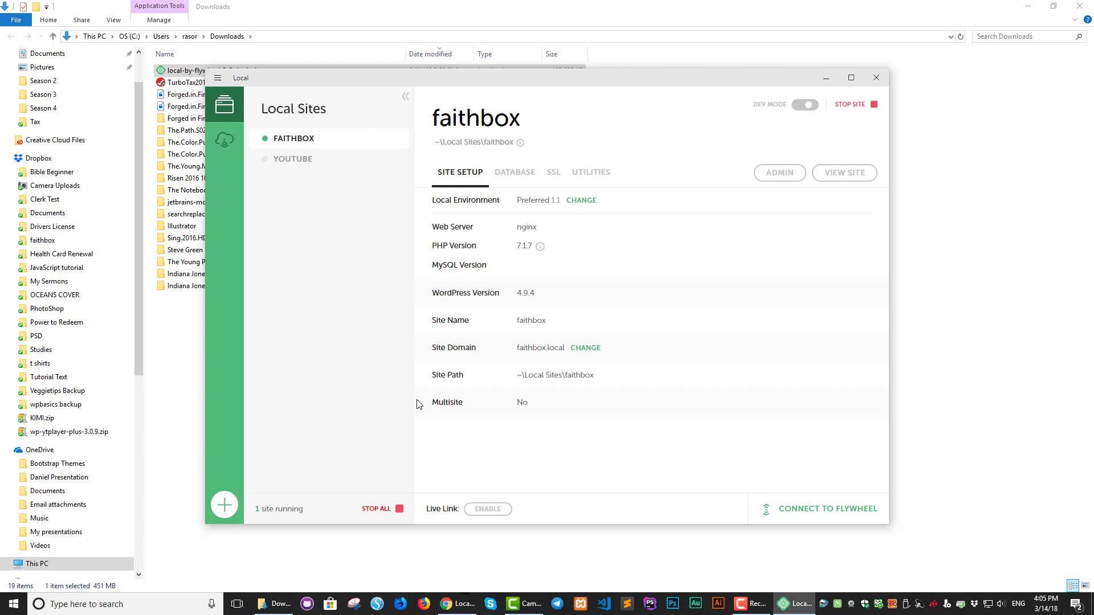
- Open the faithbox site folder, then open the site and its wp-admin login from Local
left_click(804, 104)
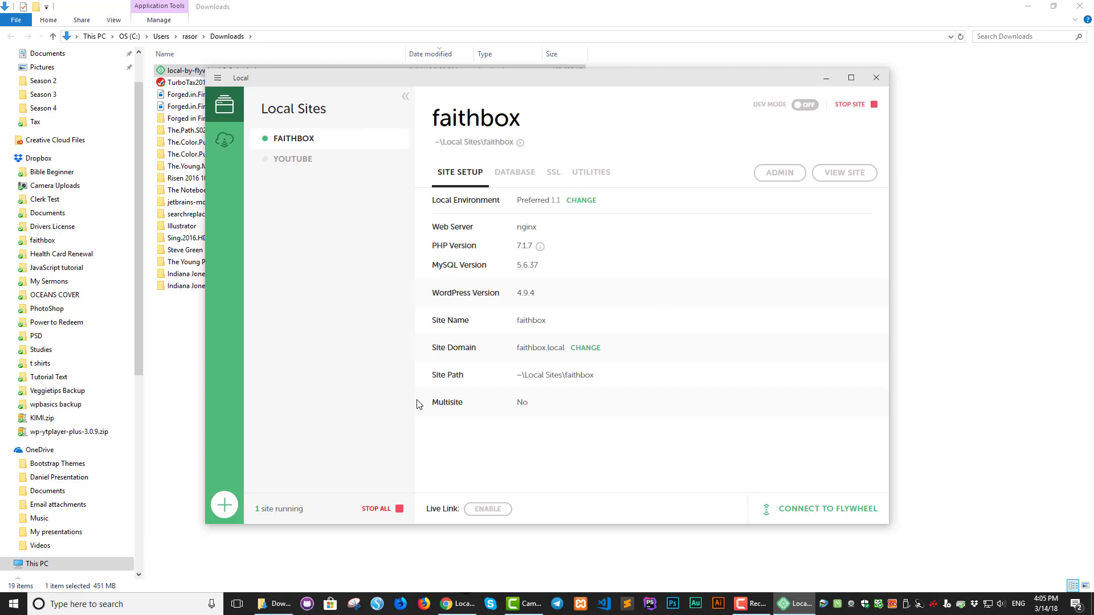
mouse_move(325, 147)
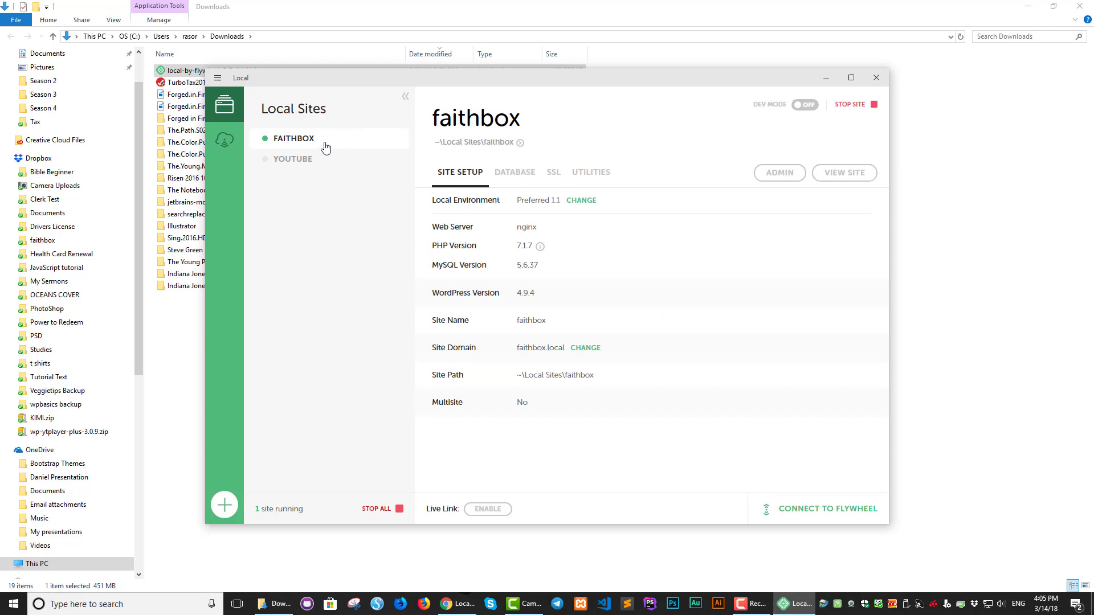
mouse_move(517, 145)
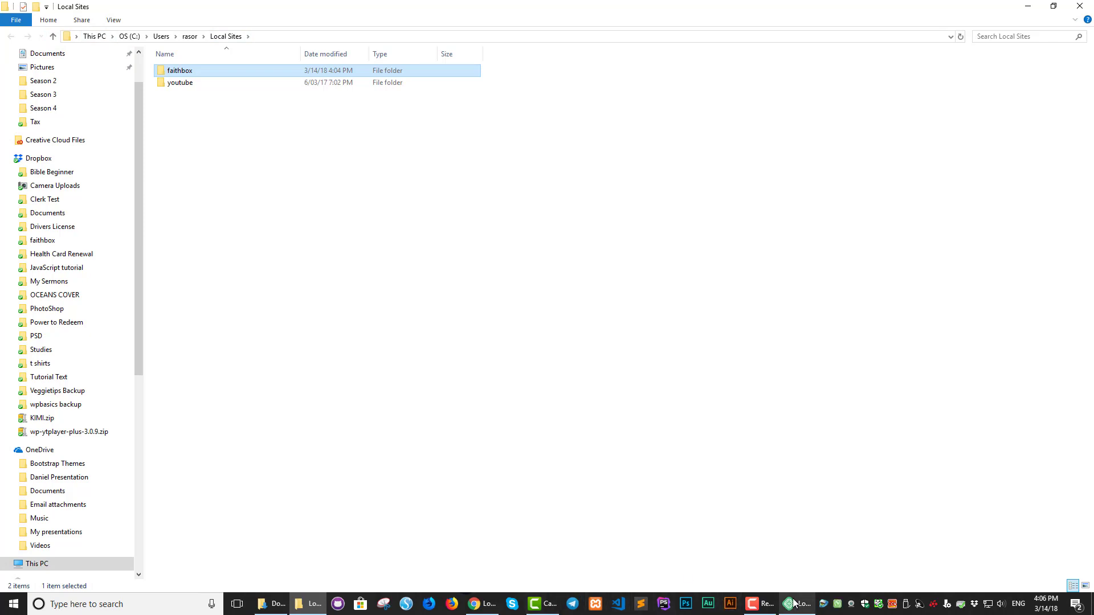
left_click(796, 604)
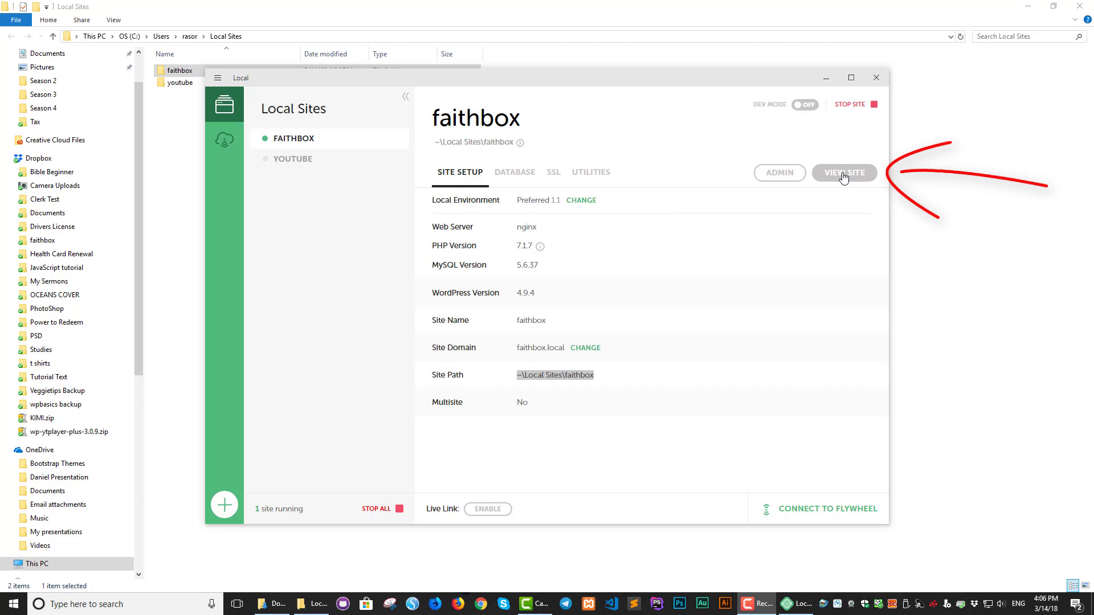
left_click(843, 172)
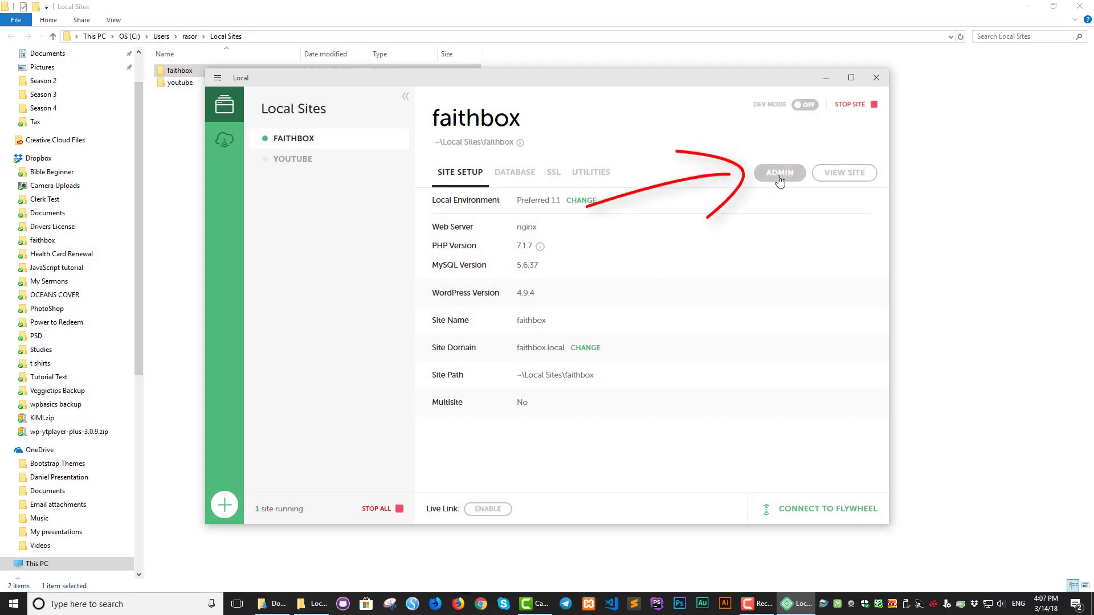
left_click(779, 172)
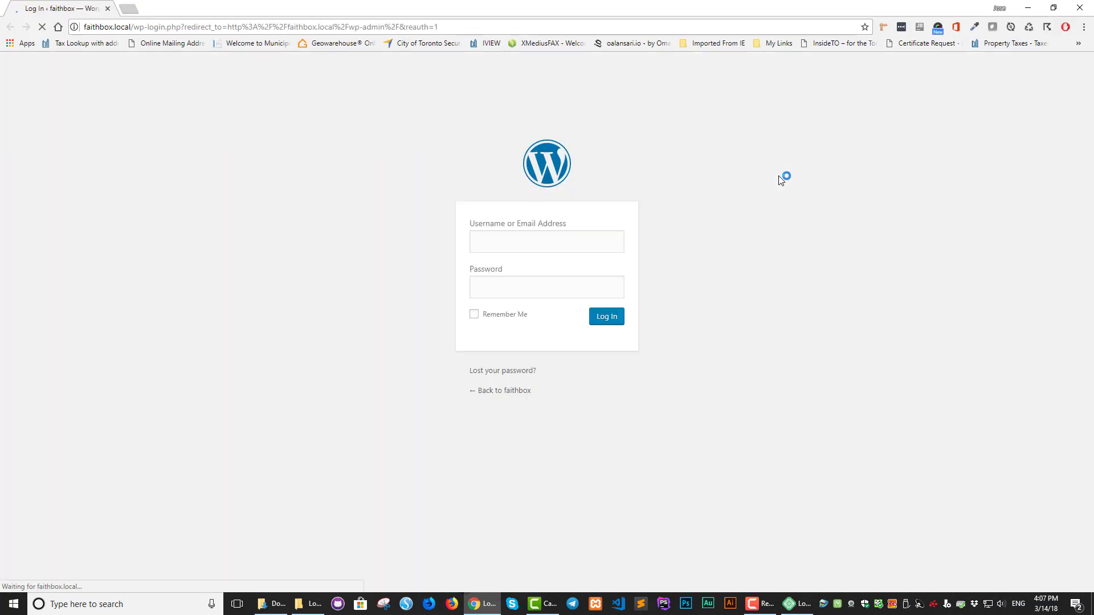
- Log in to faithbox's wp-admin as root to reach the WordPress Dashboard
type("root")
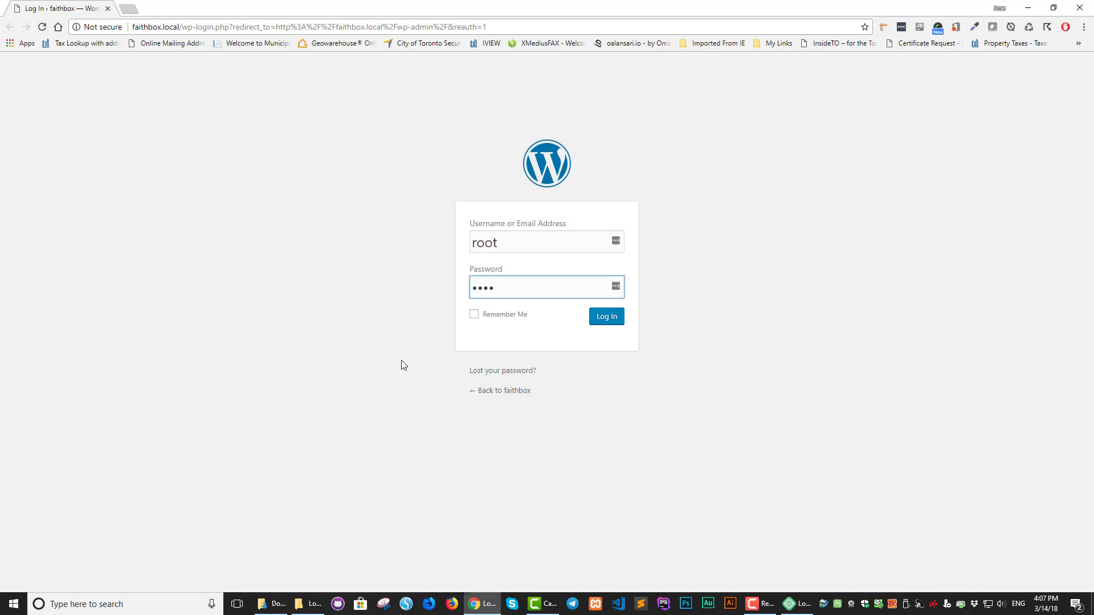
left_click(605, 316)
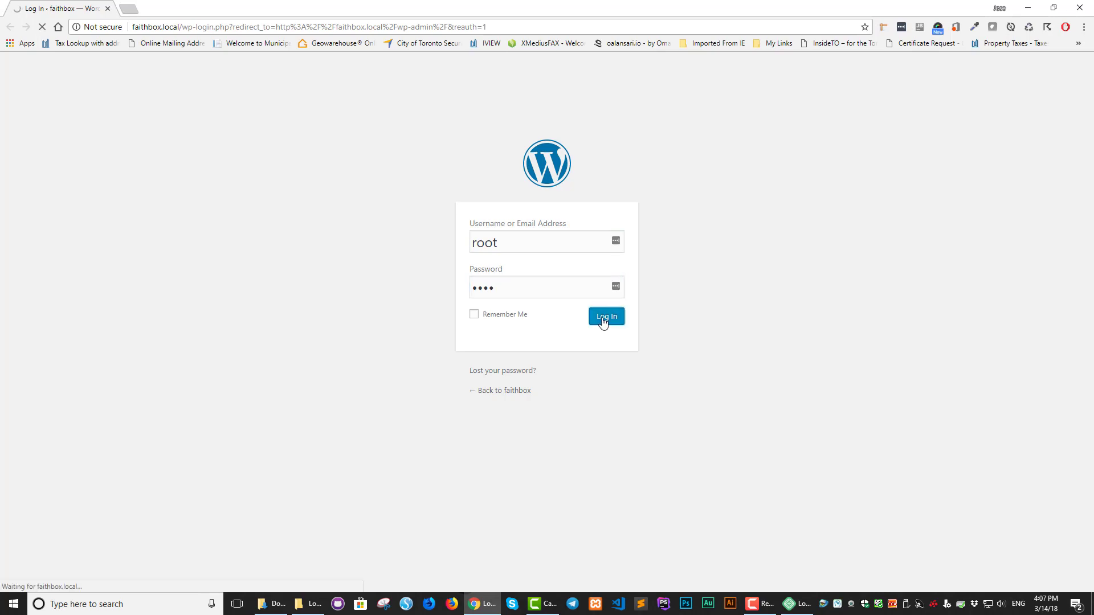
left_click(604, 317)
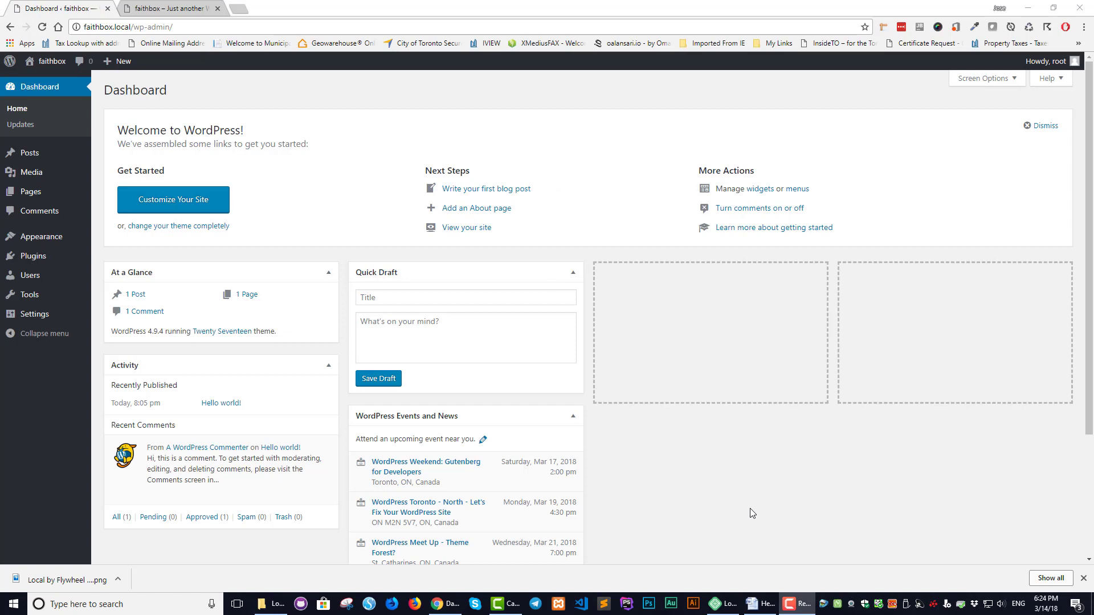
mouse_move(701, 573)
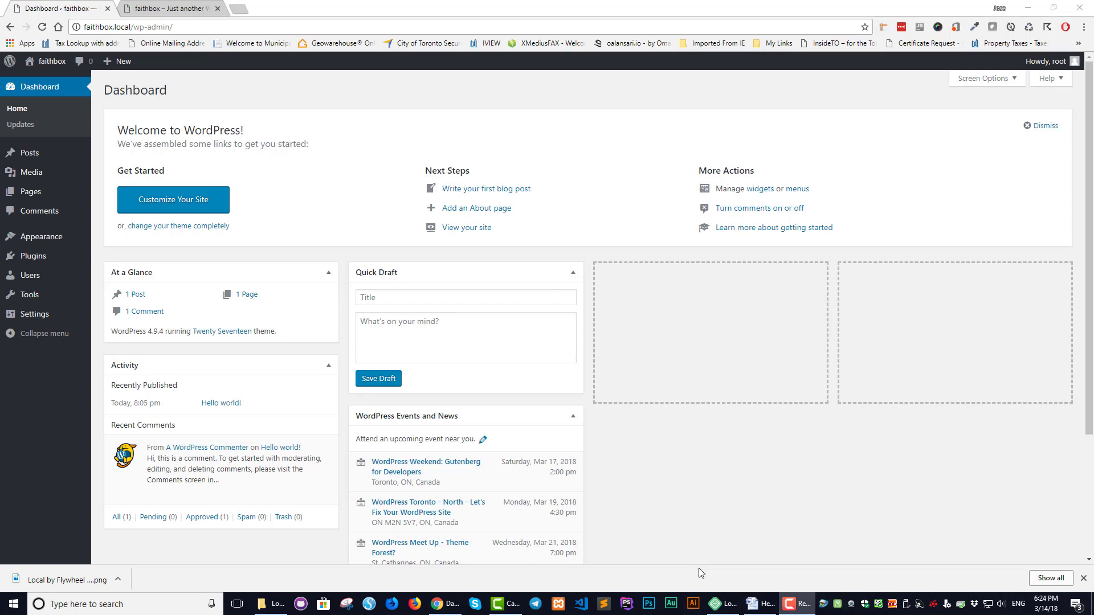
mouse_move(722, 603)
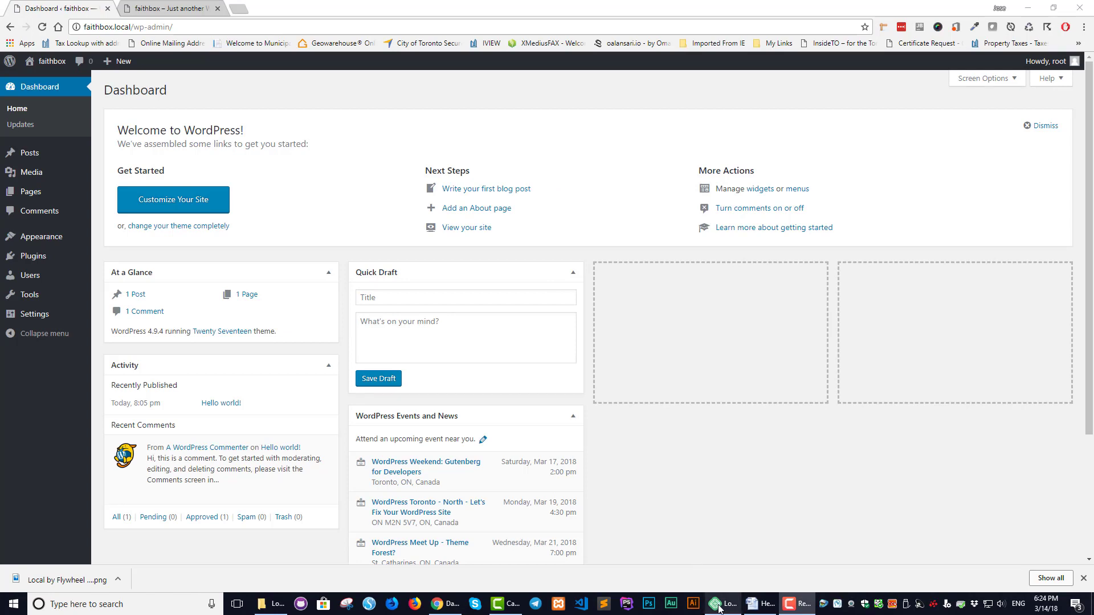
mouse_move(721, 603)
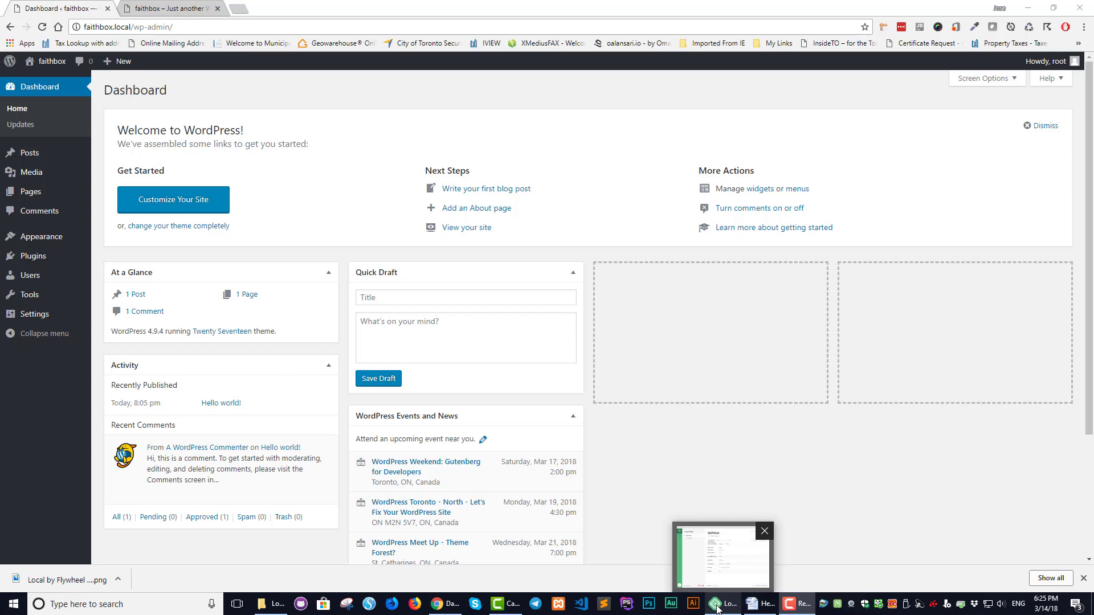
- Enable Live Link for faithbox in Local and open its 34d9b1c8.ngrok.io address
left_click(720, 558)
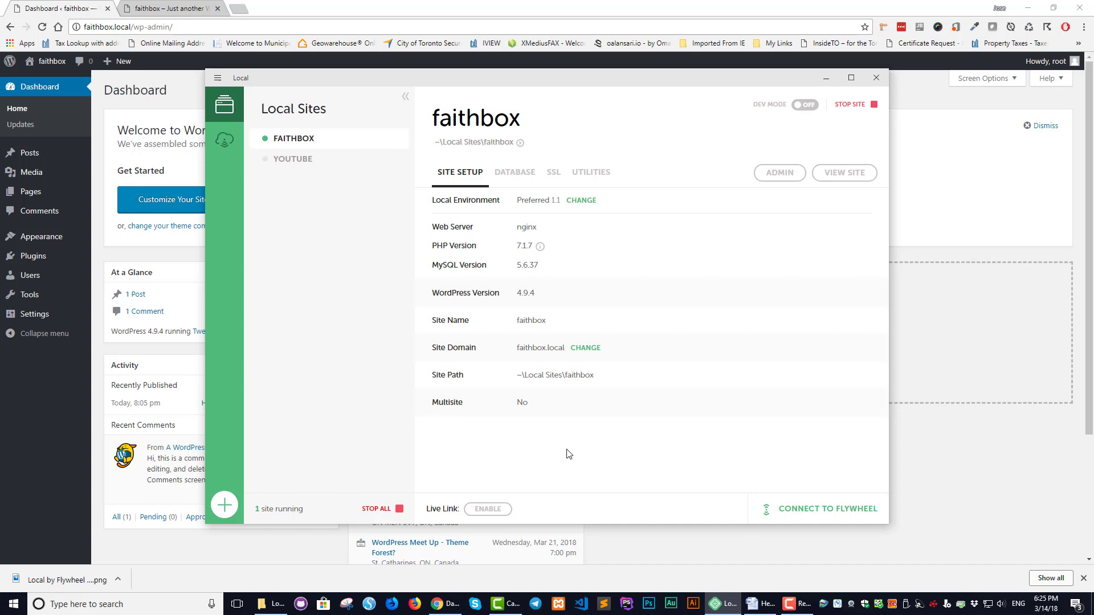
mouse_move(466, 157)
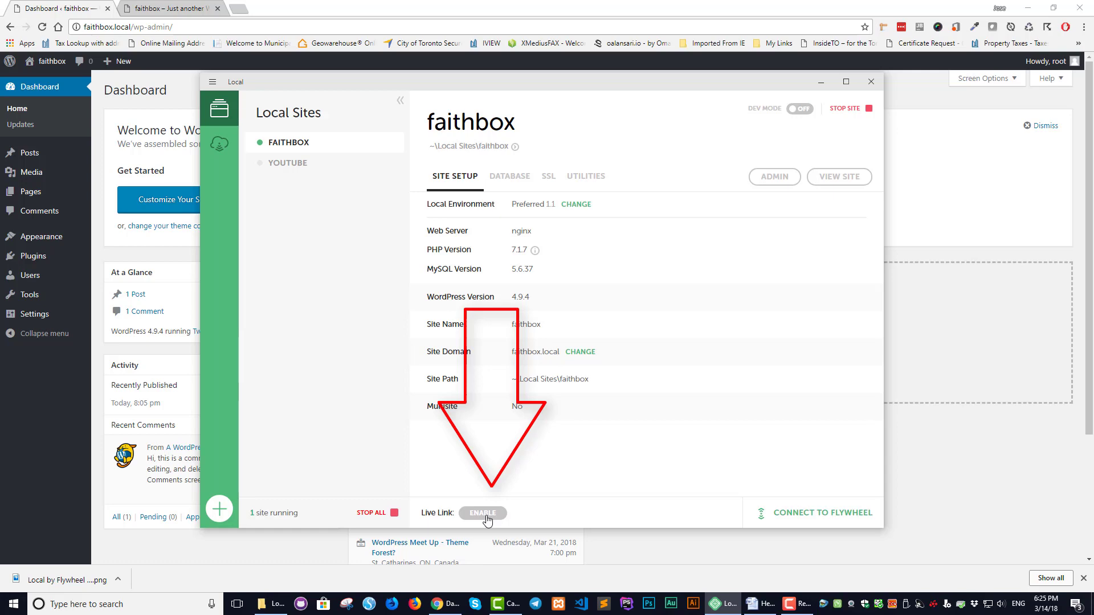
left_click(482, 513)
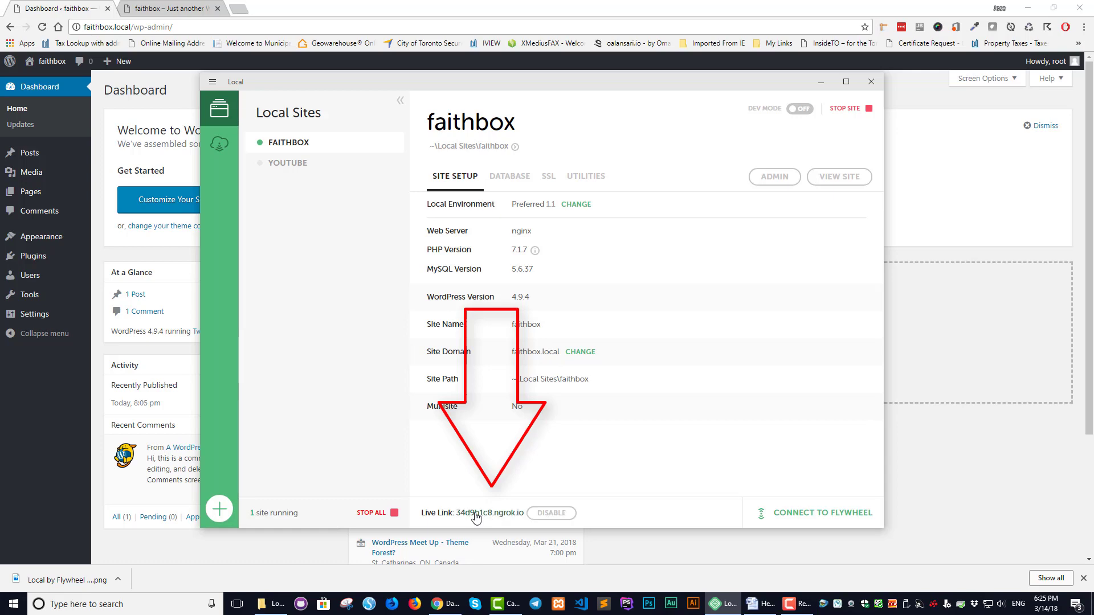
left_click(472, 513)
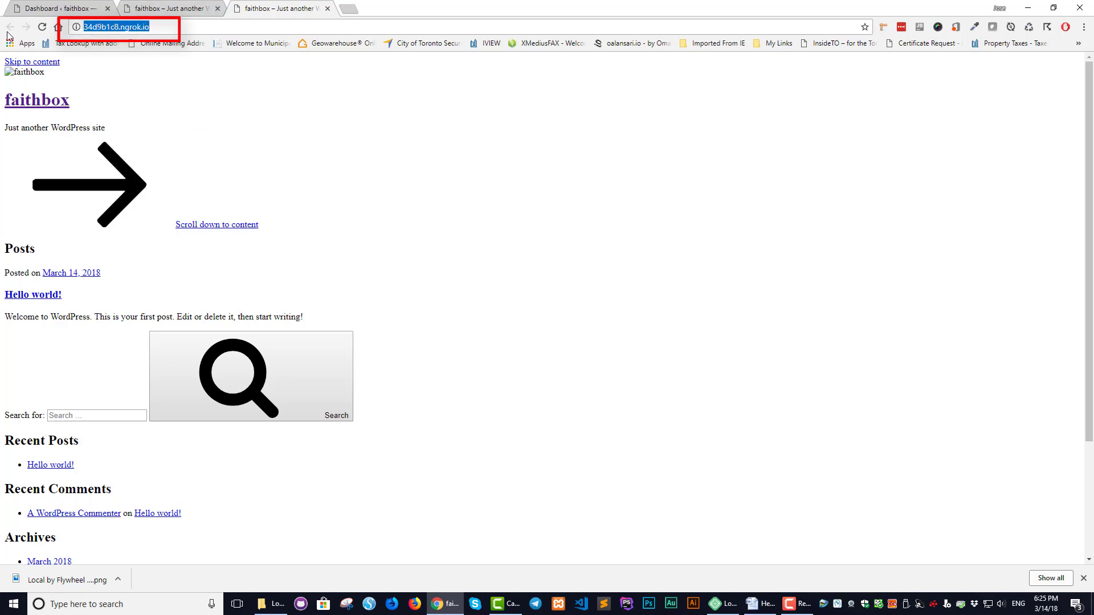
- Load 34d9b1c8.ngrok.io in a new tab, select its address, and scroll the front page
left_click(327, 8)
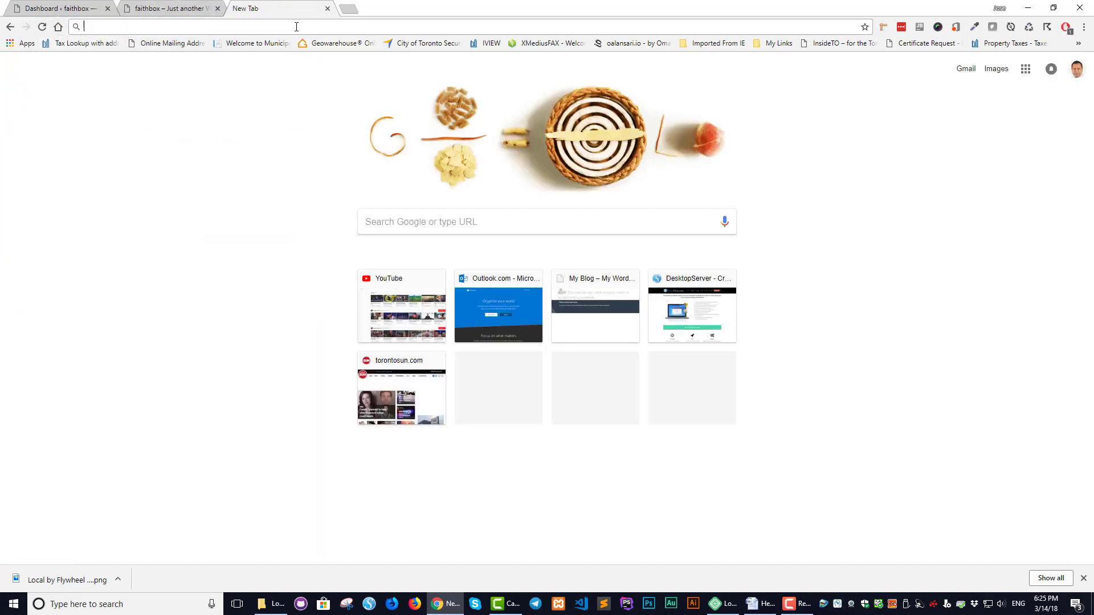
type("34d9b1c8.ngrok.io")
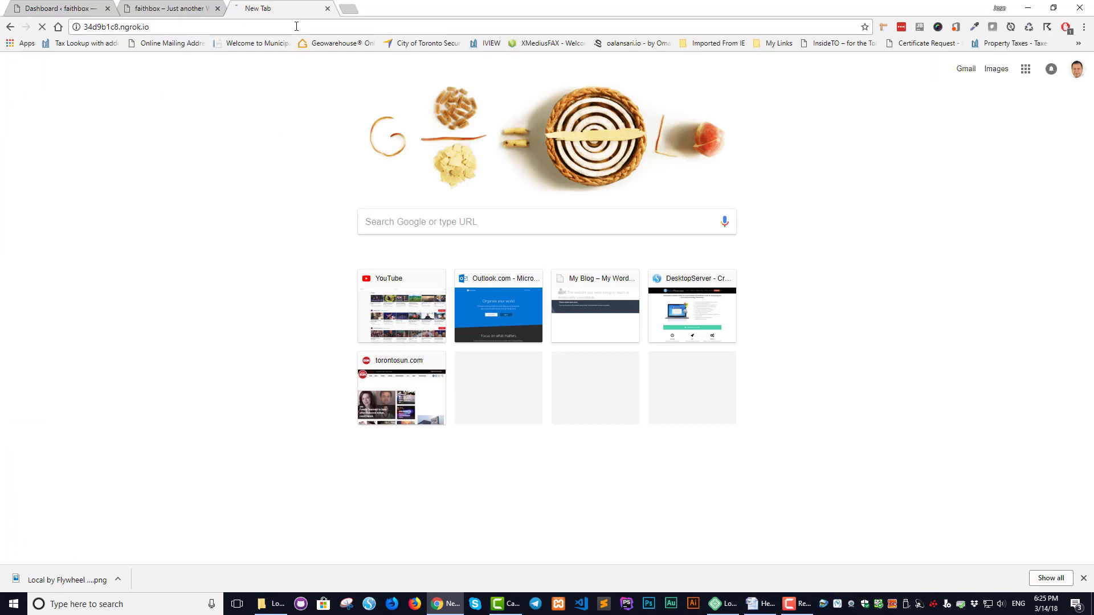
left_click(278, 9)
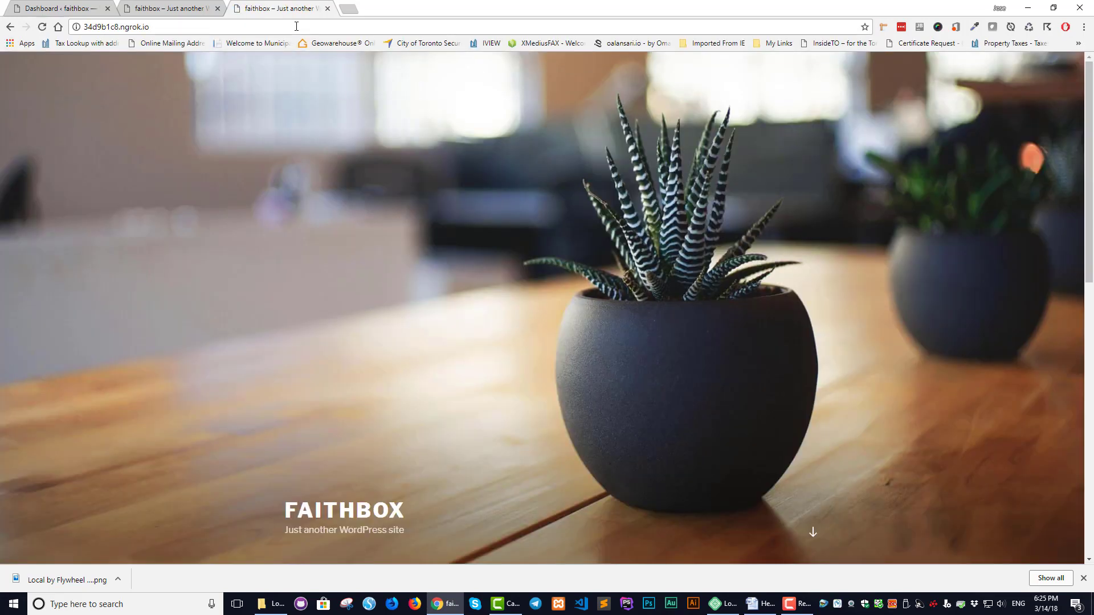
left_click(118, 26)
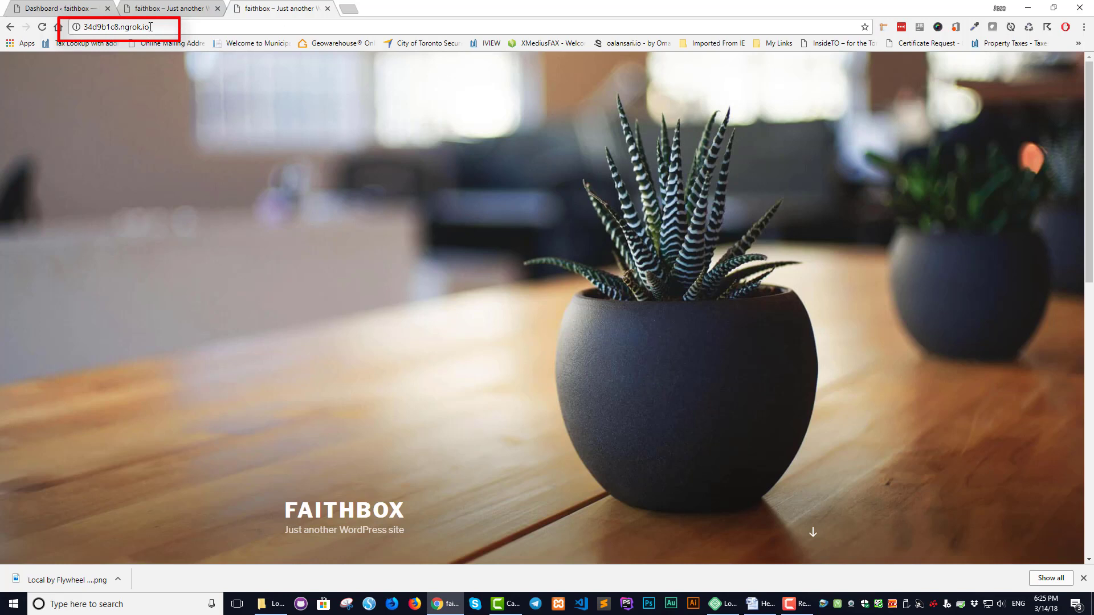
triple_click(118, 27)
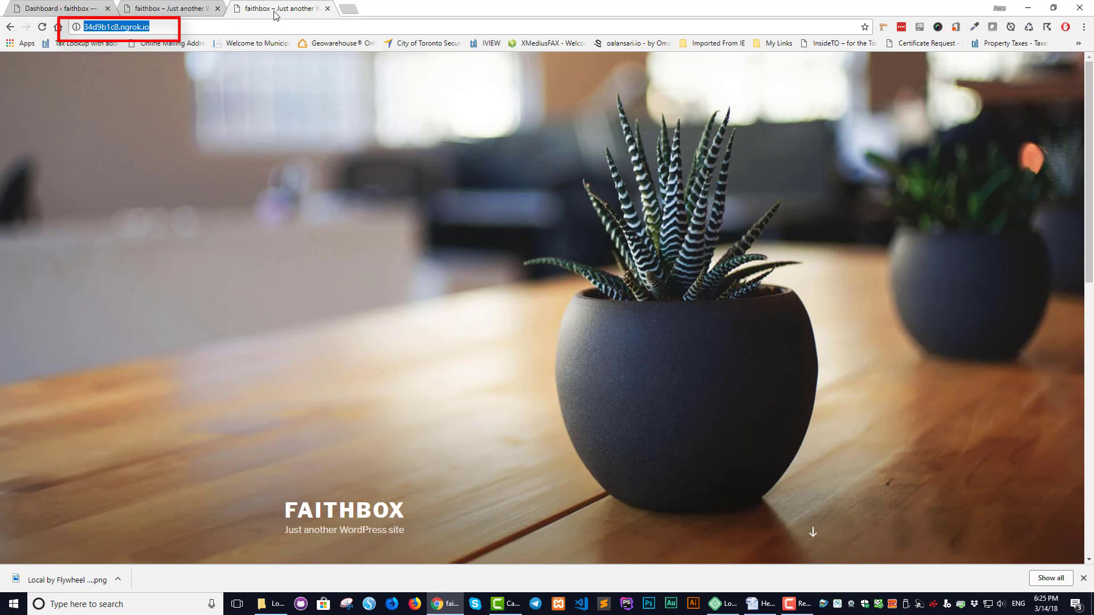
mouse_move(316, 8)
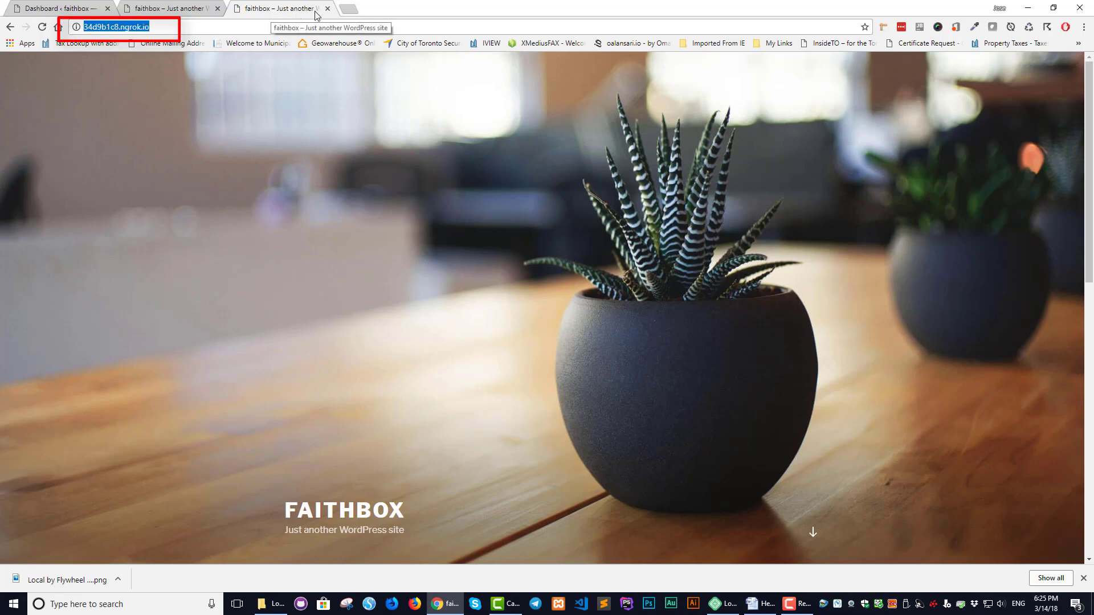
mouse_move(376, 242)
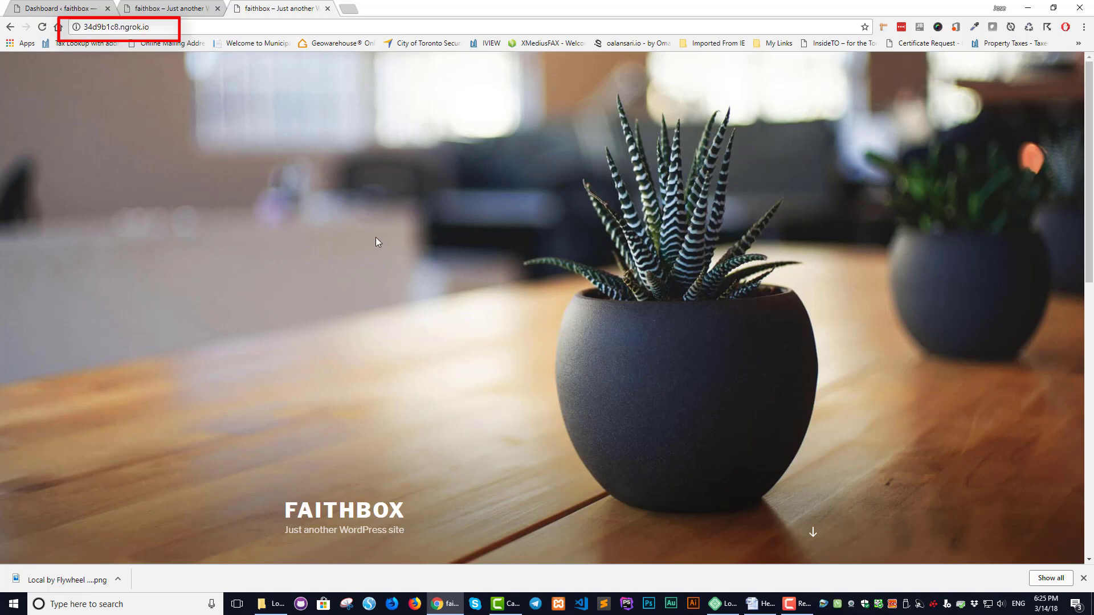
scroll("down", 3)
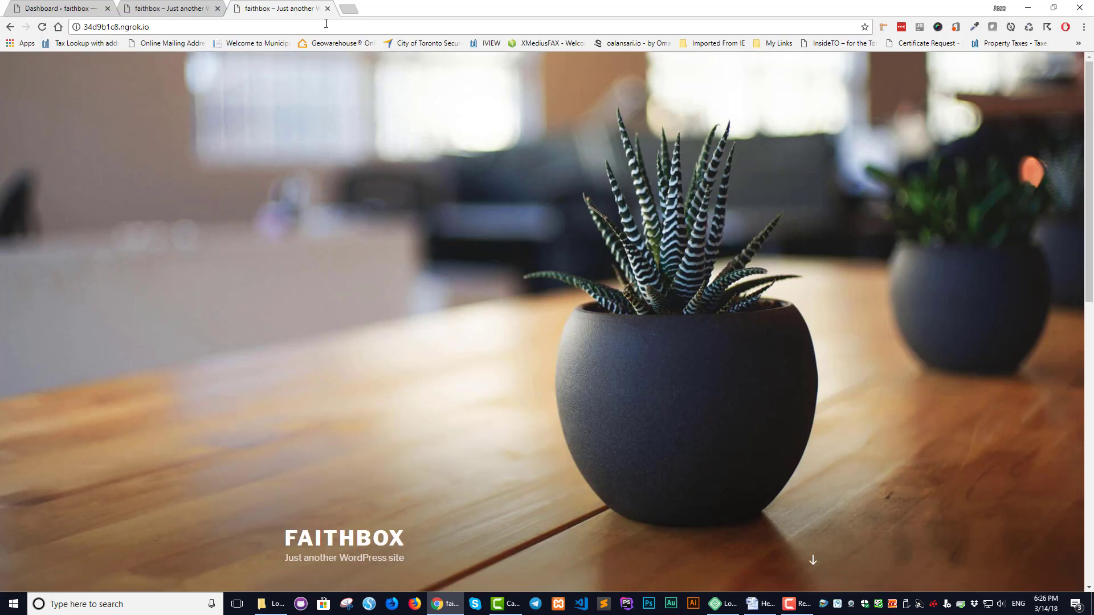
- Regenerate faithbox's Live Link as 81888f99.ngrok.io and open that address in Chrome
left_click(326, 9)
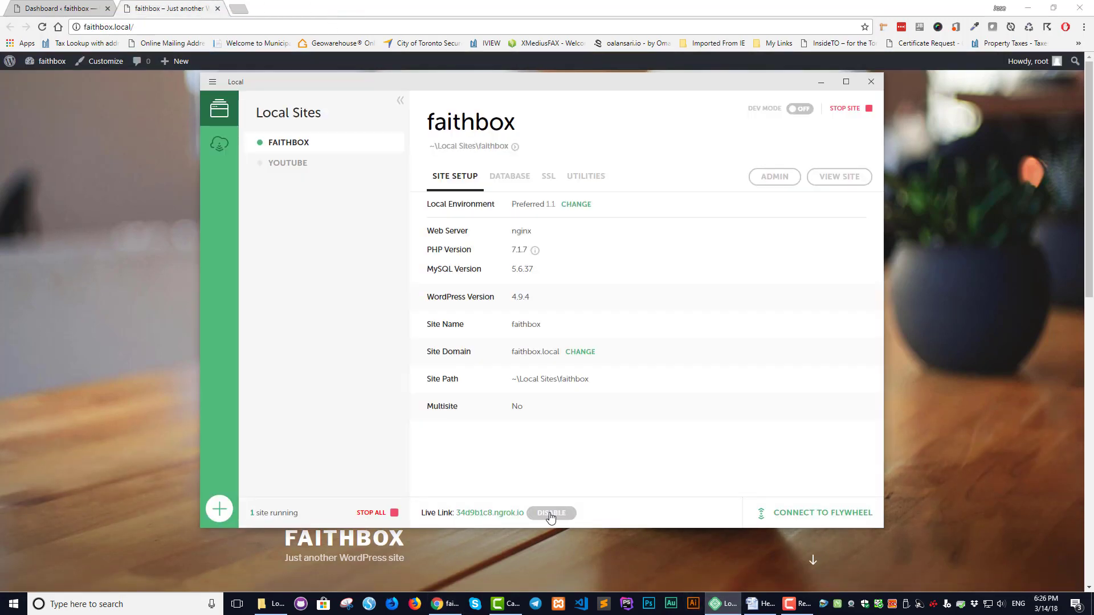
left_click(551, 512)
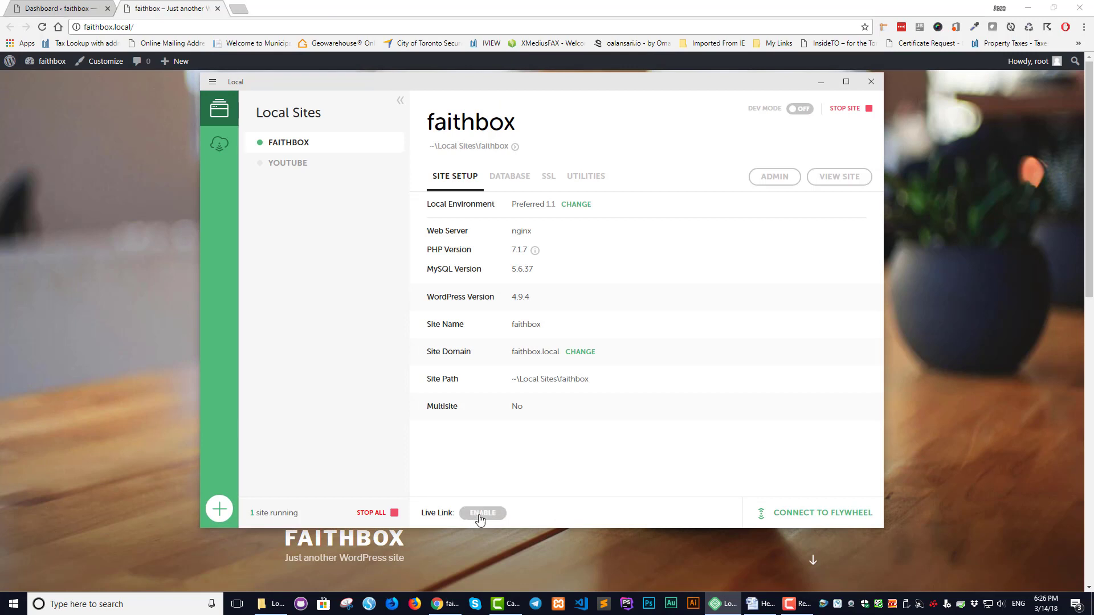
left_click(483, 513)
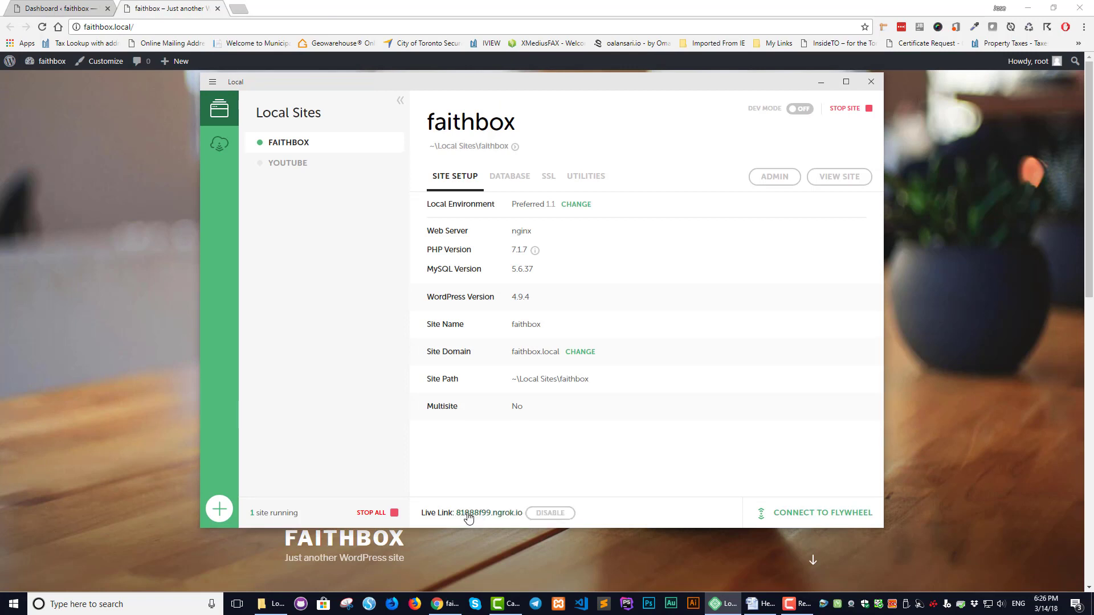
left_click(478, 513)
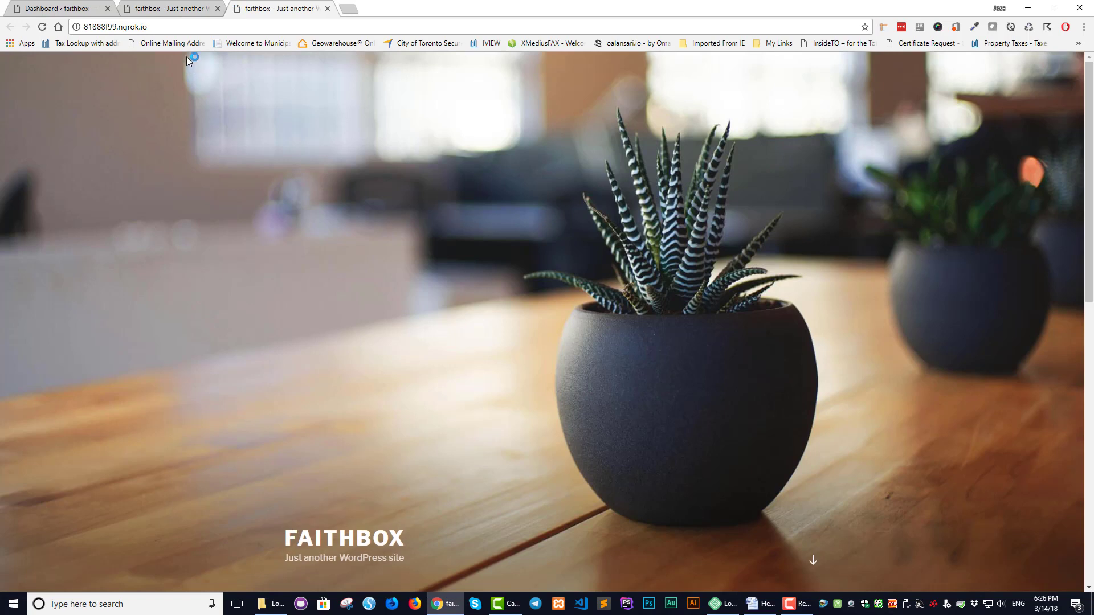
left_click(112, 27)
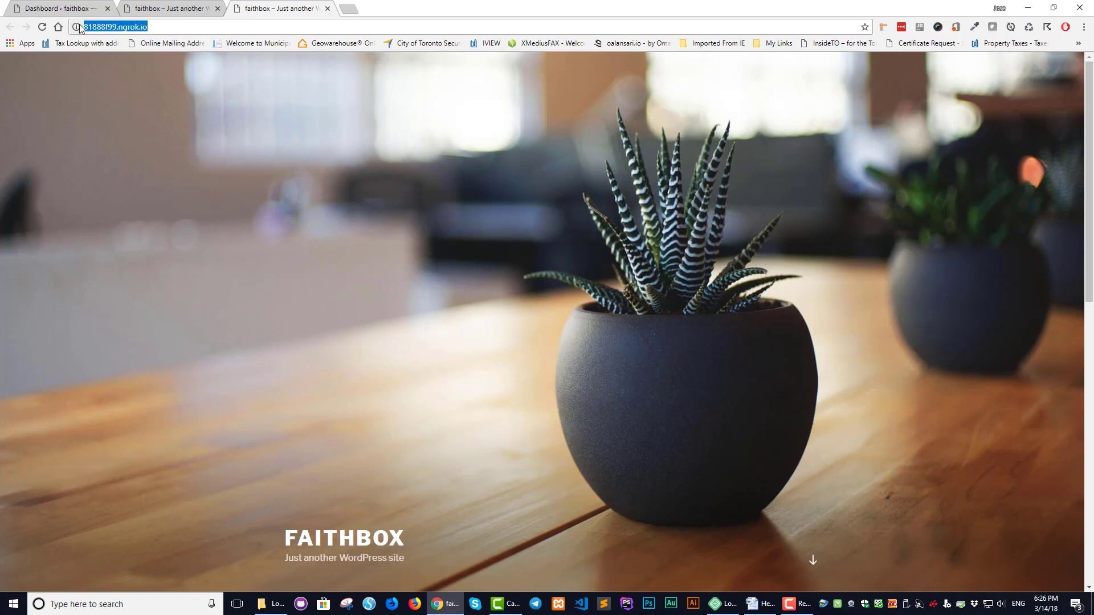
mouse_move(192, 82)
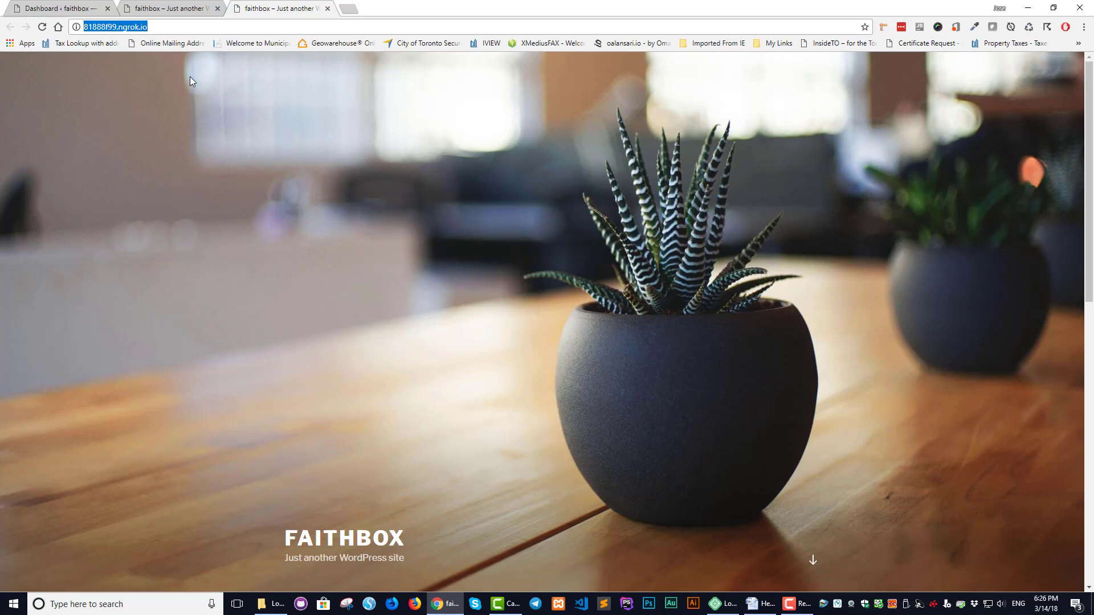
mouse_move(205, 83)
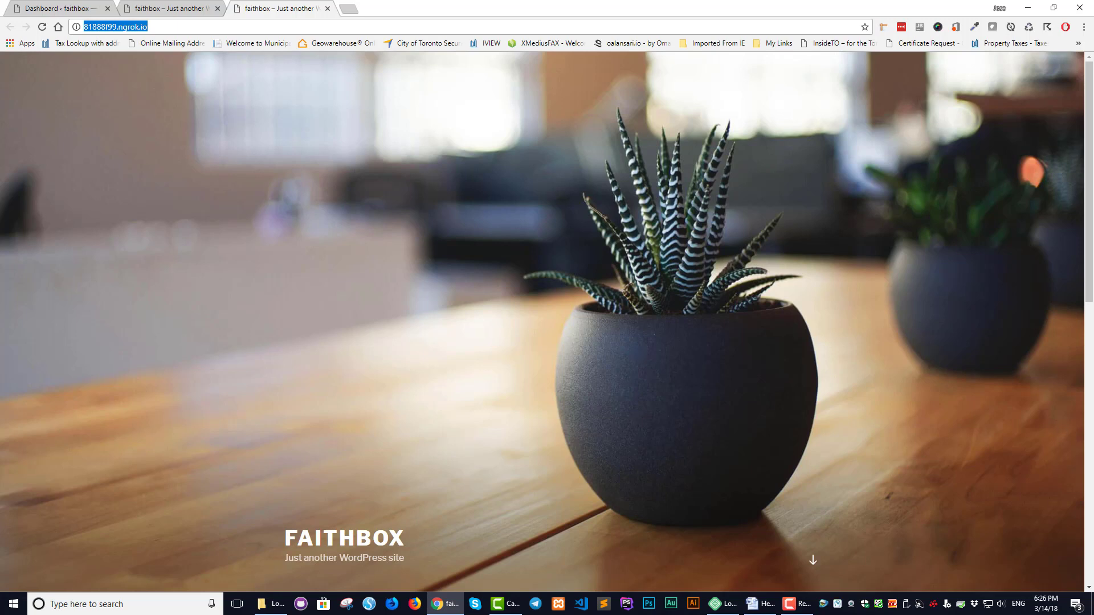
- Visit the faithbox site from the dashboard and view faithbox.local in its new tab
left_click(59, 9)
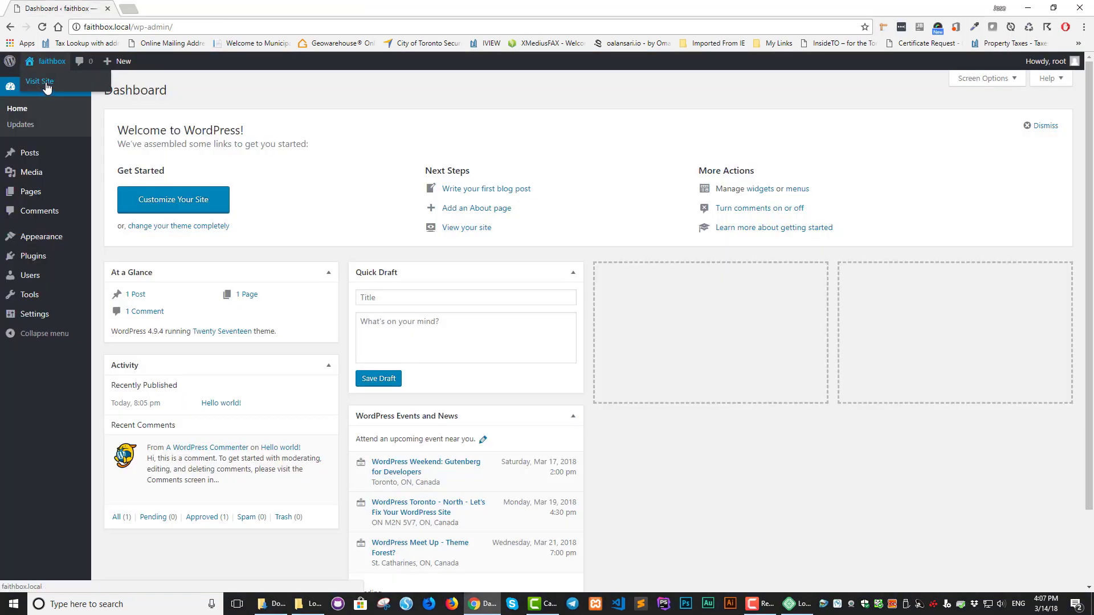
left_click(40, 81)
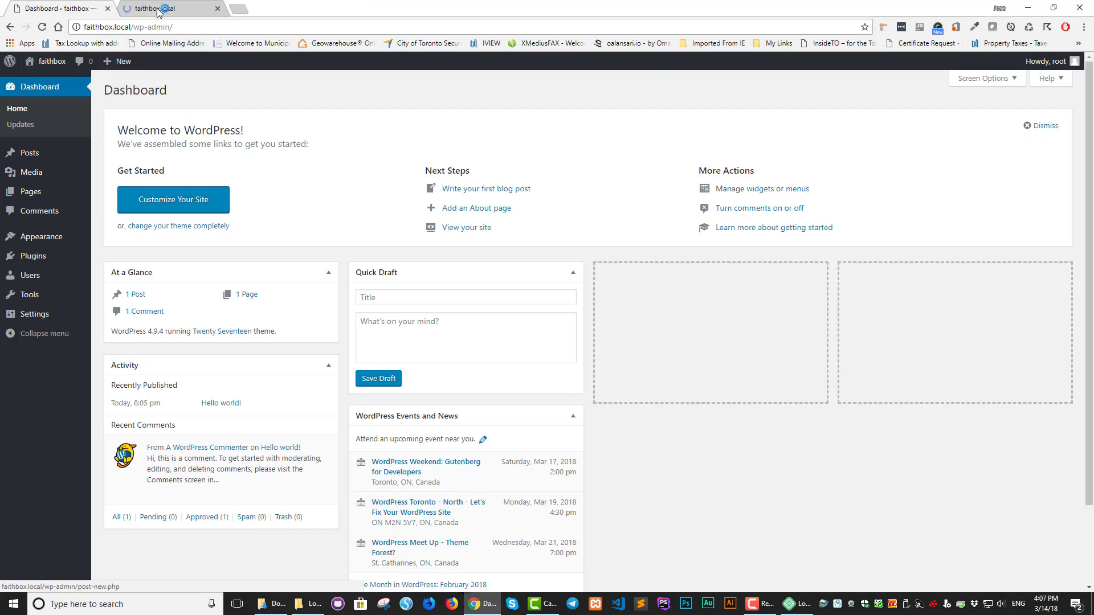
left_click(168, 7)
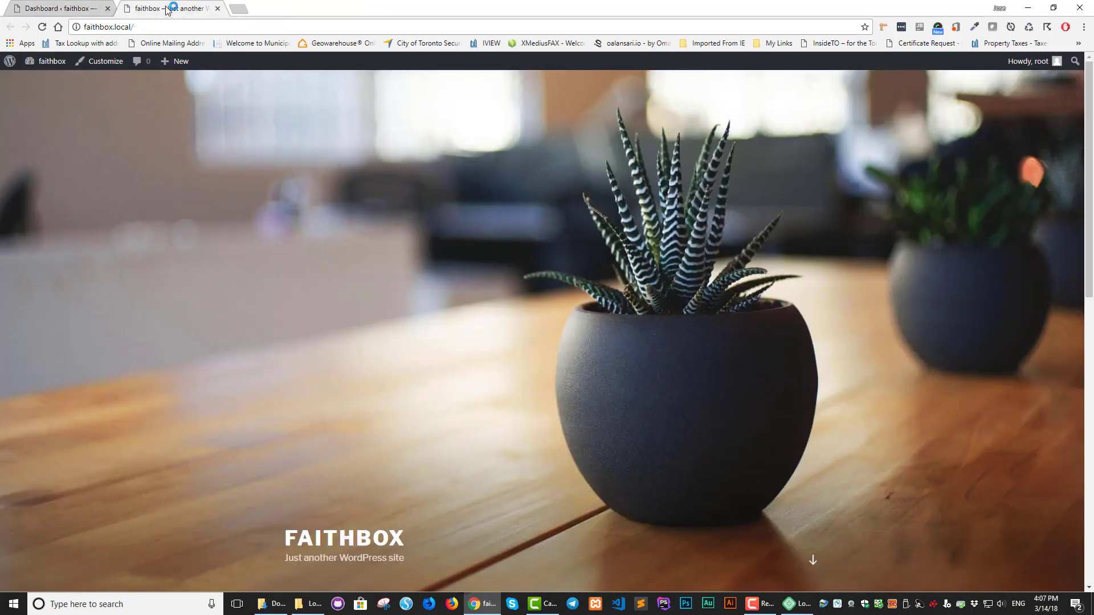